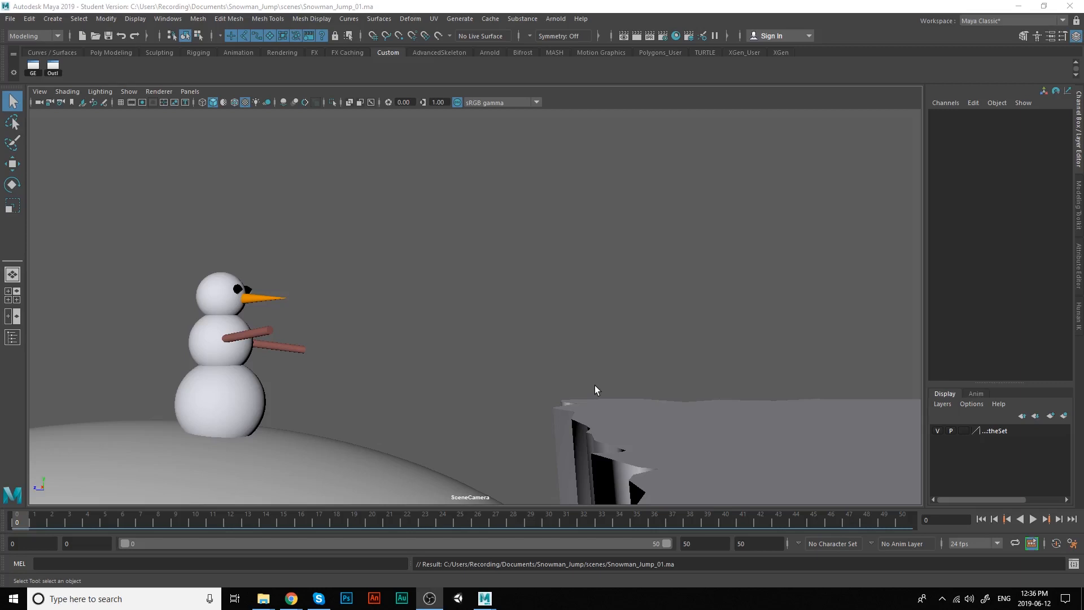
mouse_move(571, 361)
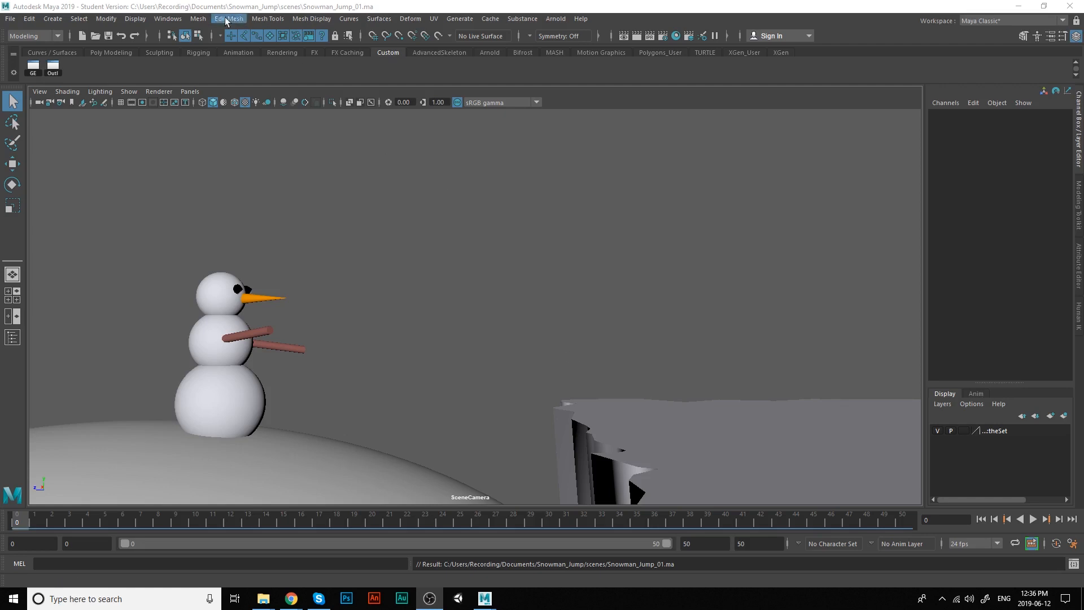
Open Playblast Options from the Time Slider and set the format to qt (H.264).
click(168, 19)
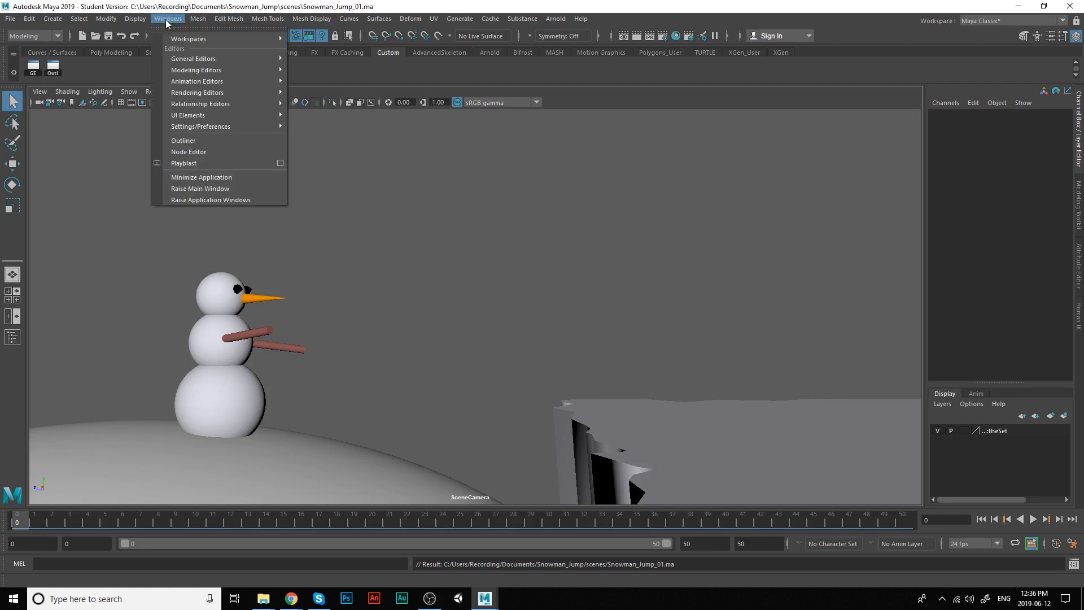
mouse_move(195, 164)
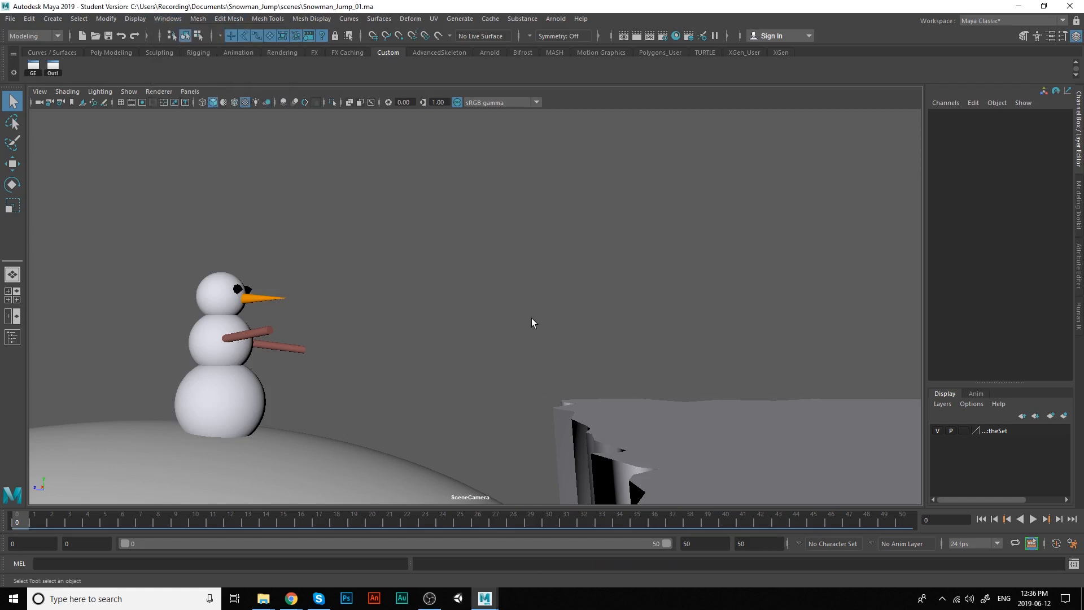
mouse_move(502, 522)
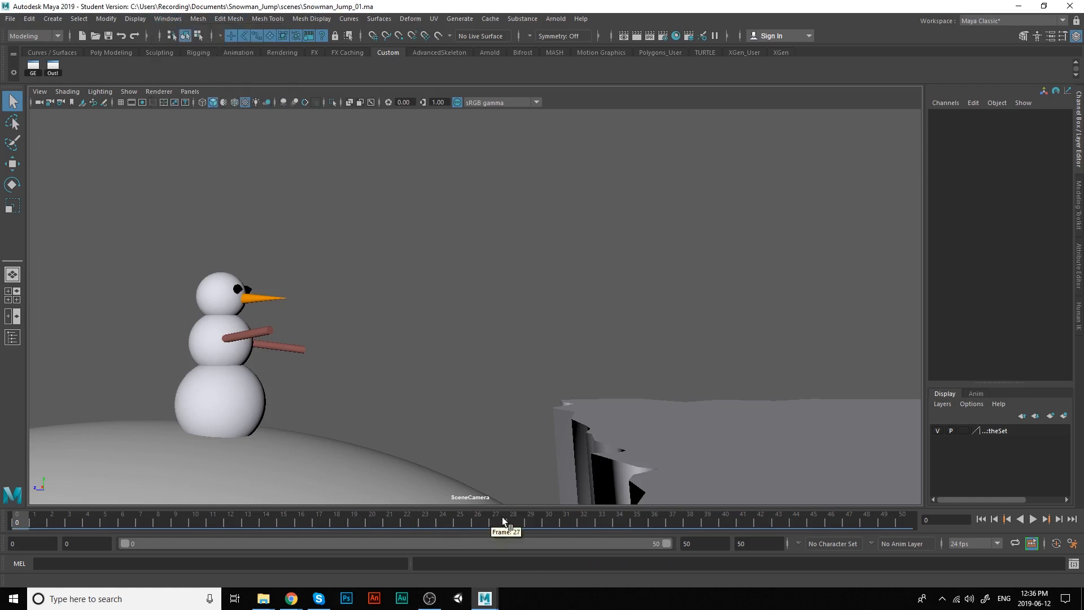
right_click(505, 520)
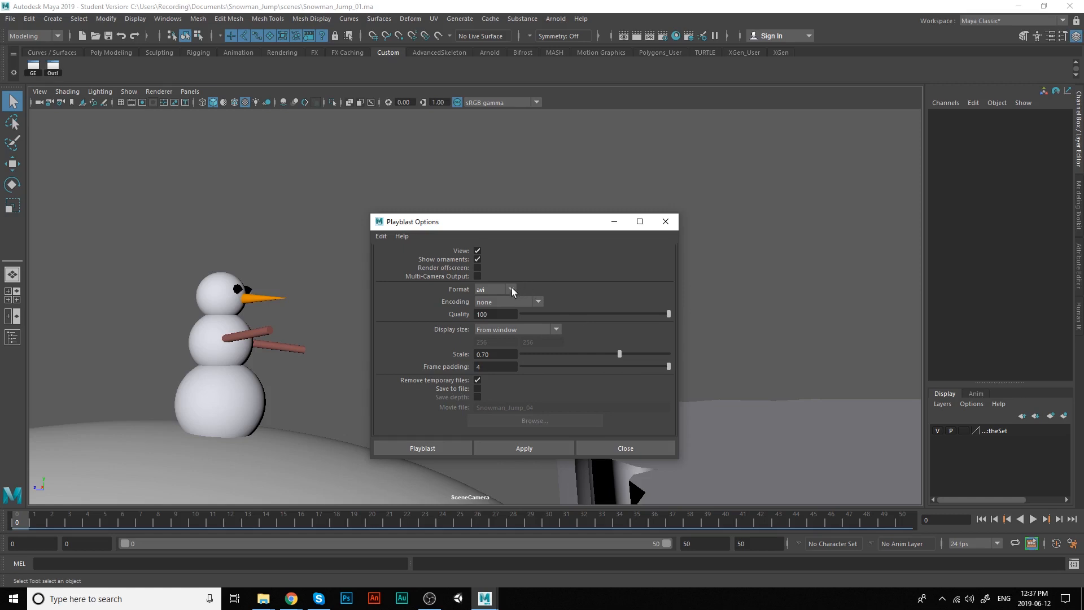
click(510, 289)
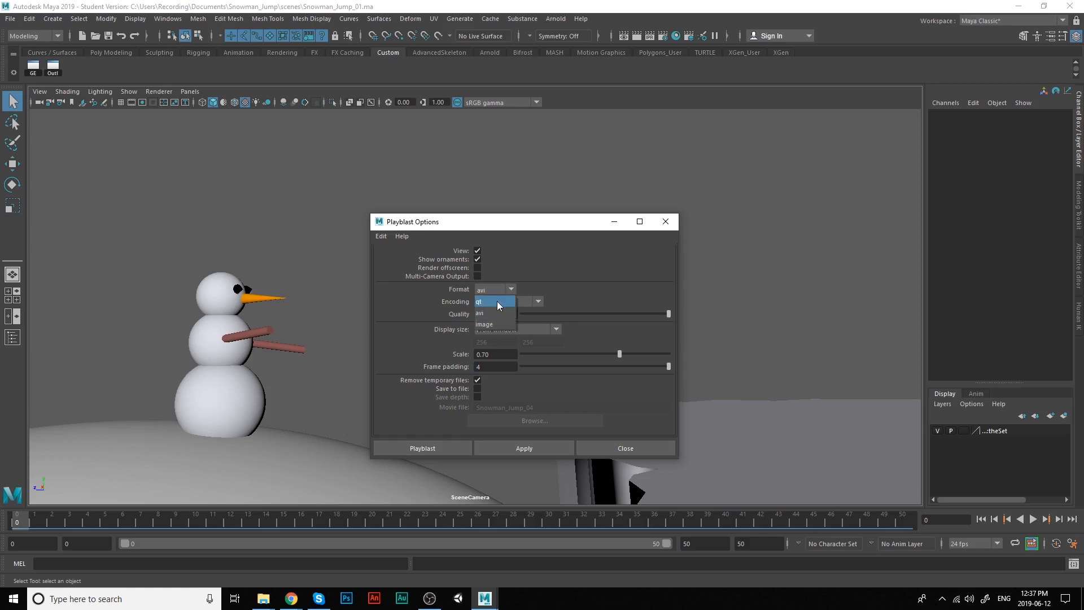
click(490, 301)
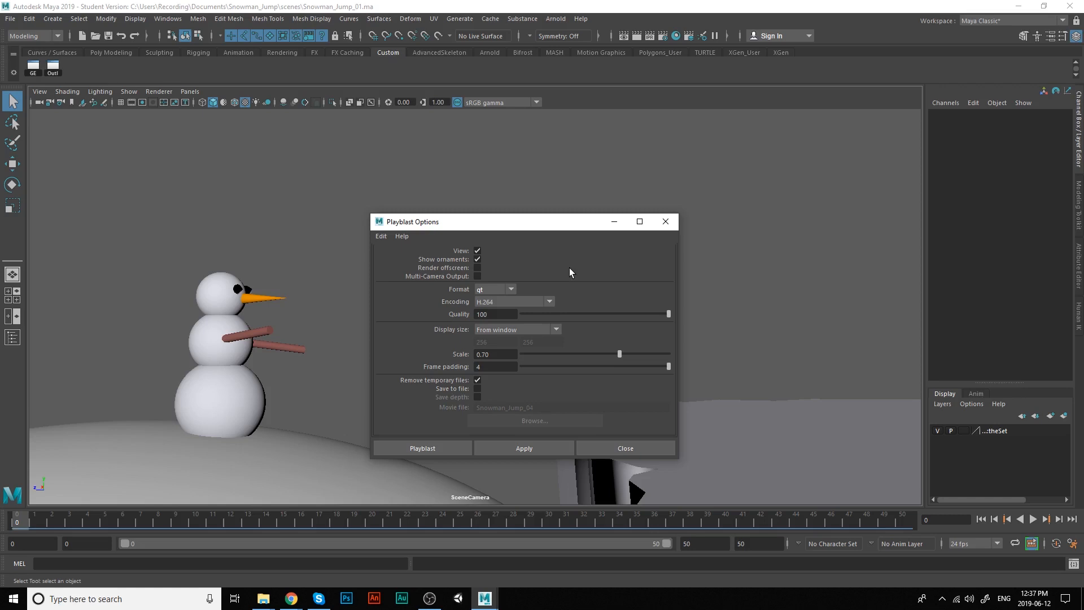
mouse_move(498, 296)
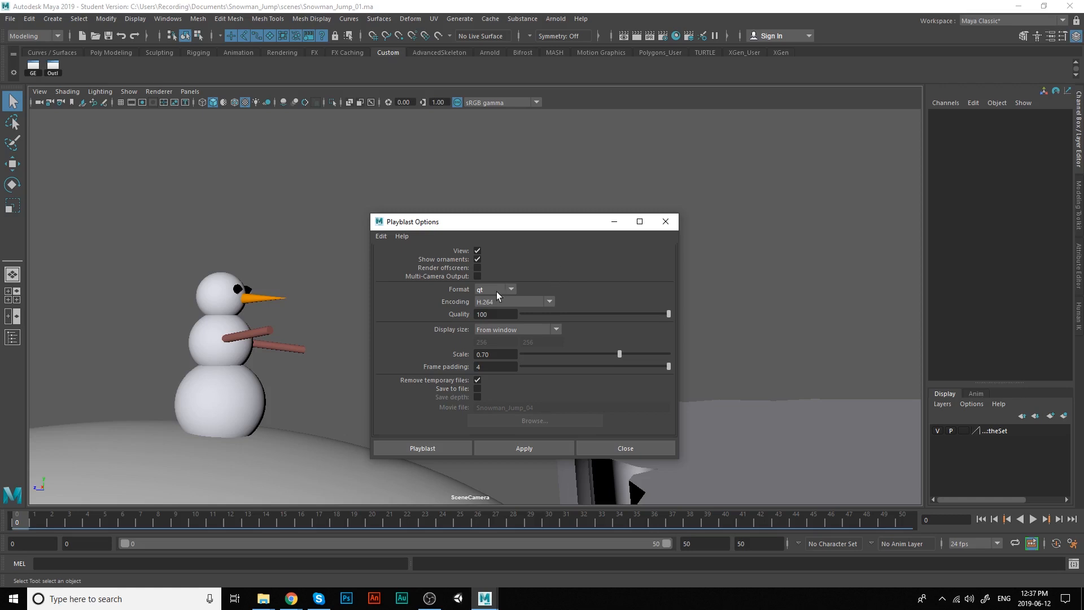
mouse_move(558, 305)
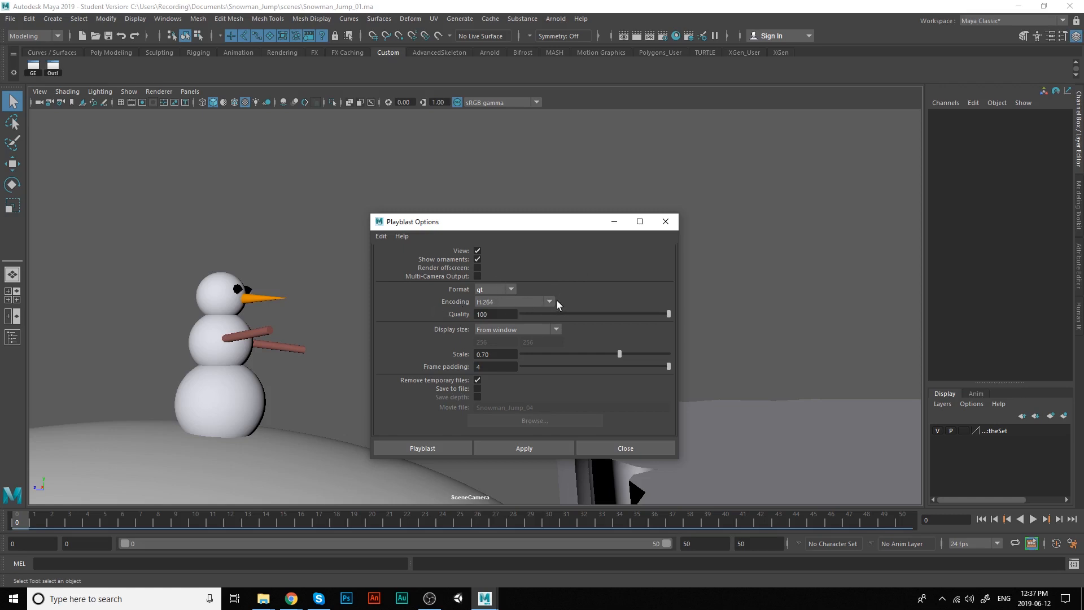
click(549, 301)
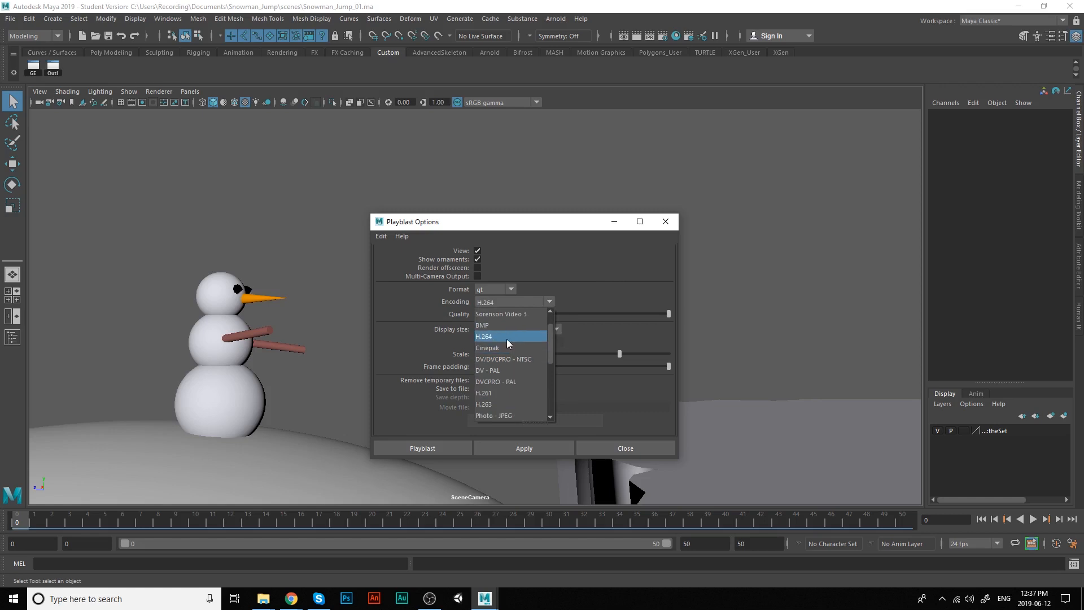
mouse_move(502, 338)
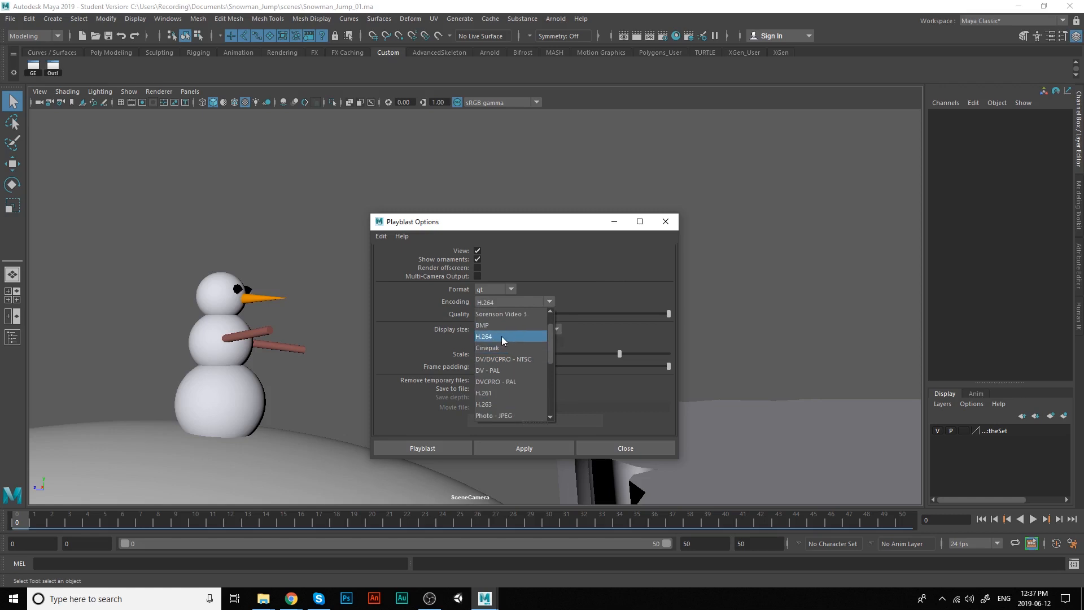
click(483, 336)
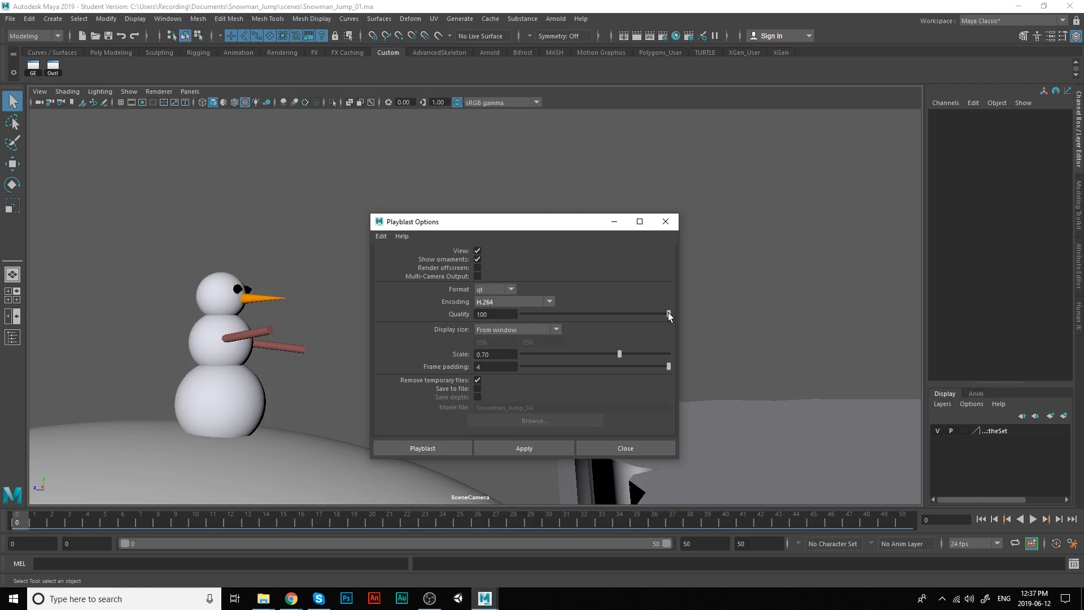
drag(667, 314, 615, 316)
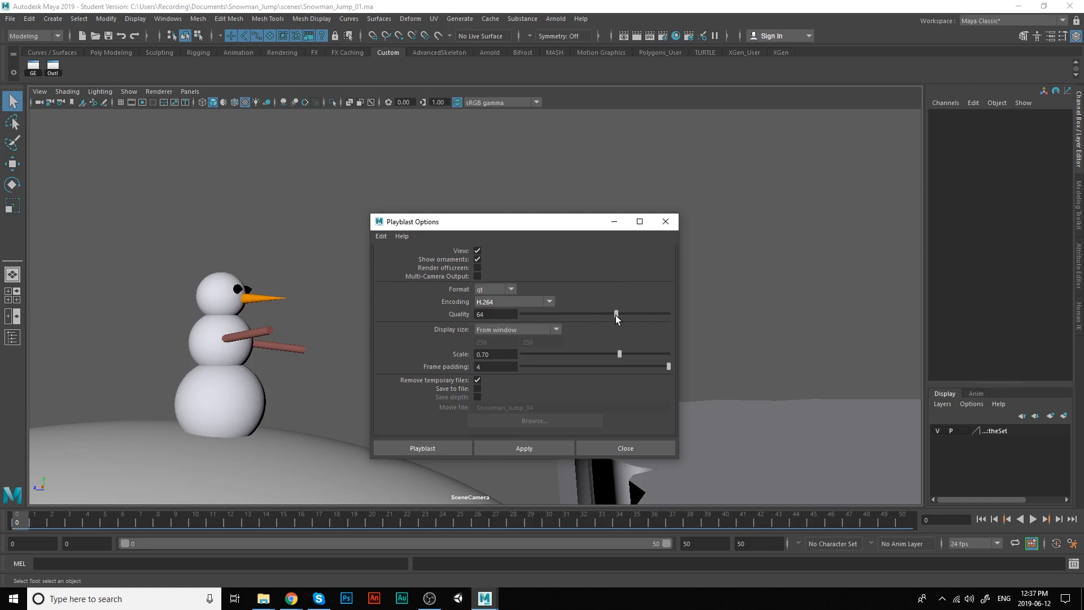
drag(616, 316, 625, 316)
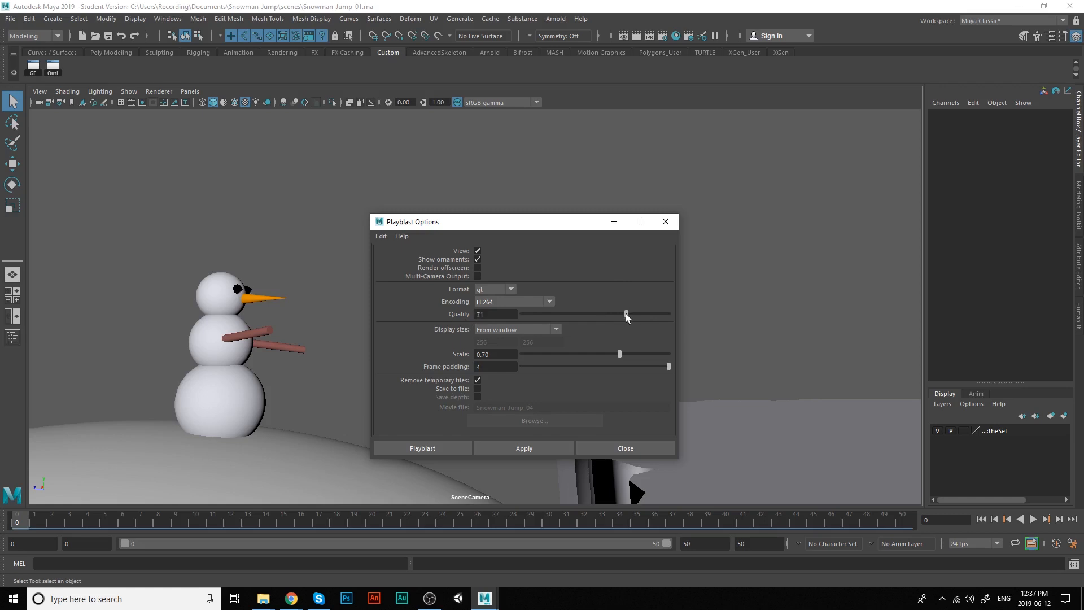
drag(626, 315, 630, 315)
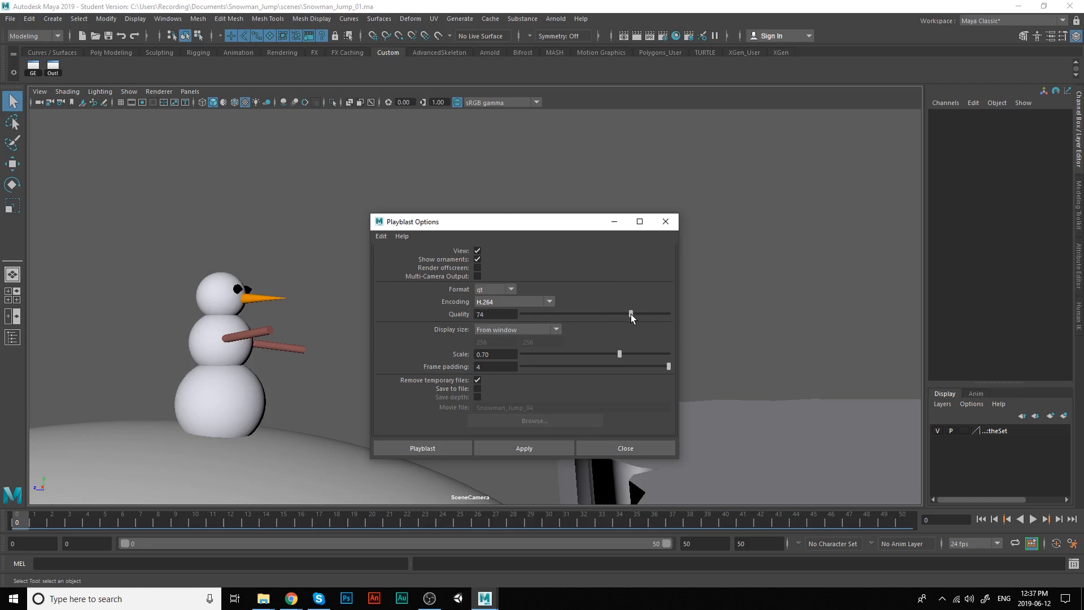
drag(629, 313, 667, 314)
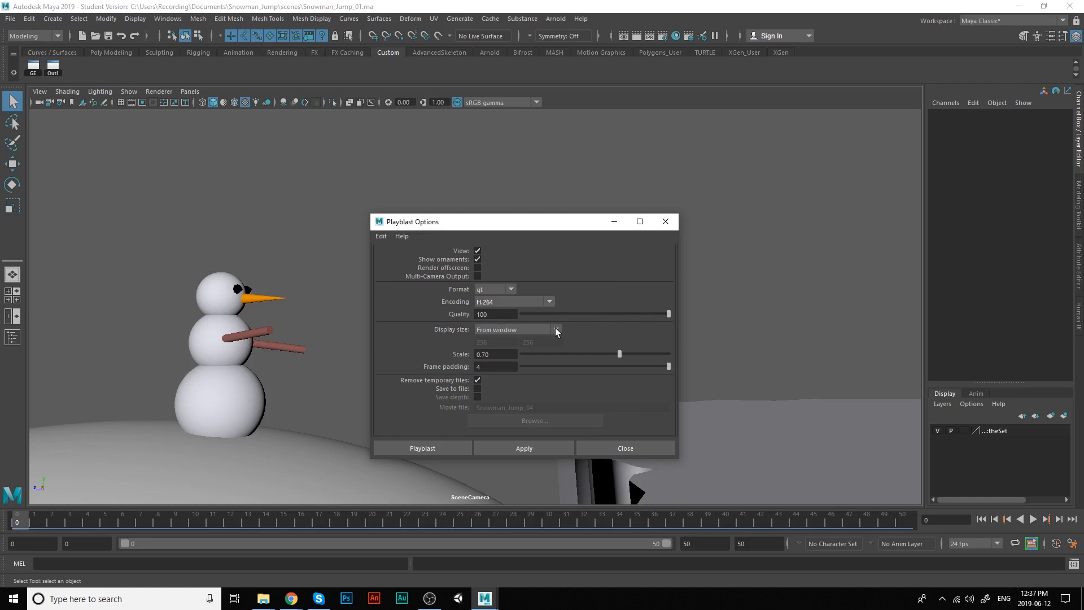
Set the playblast display size to custom 720 × 405 and the scale to 1.00.
click(558, 329)
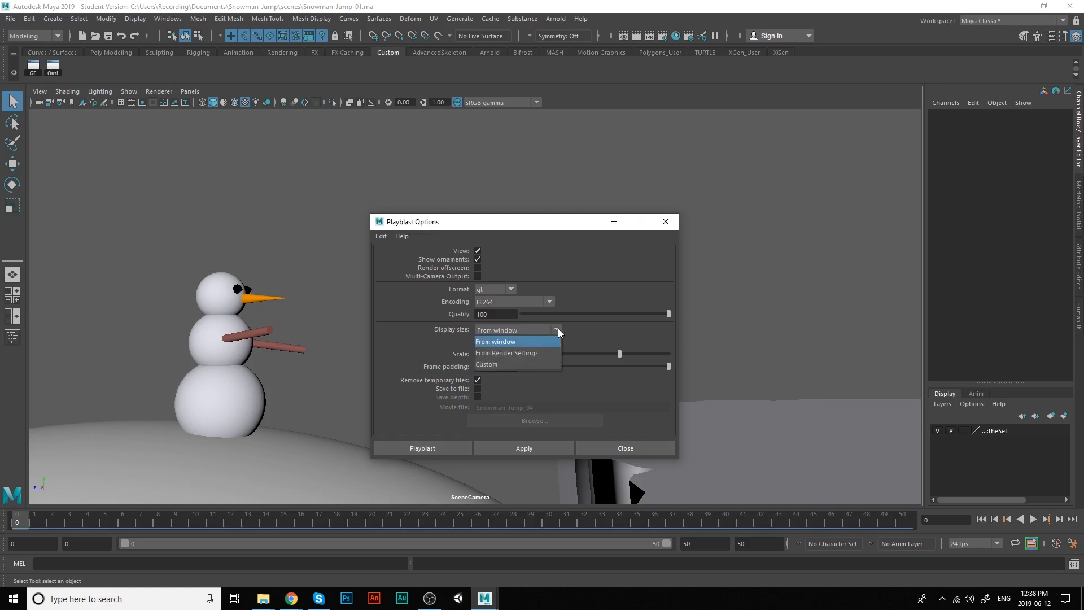
click(486, 364)
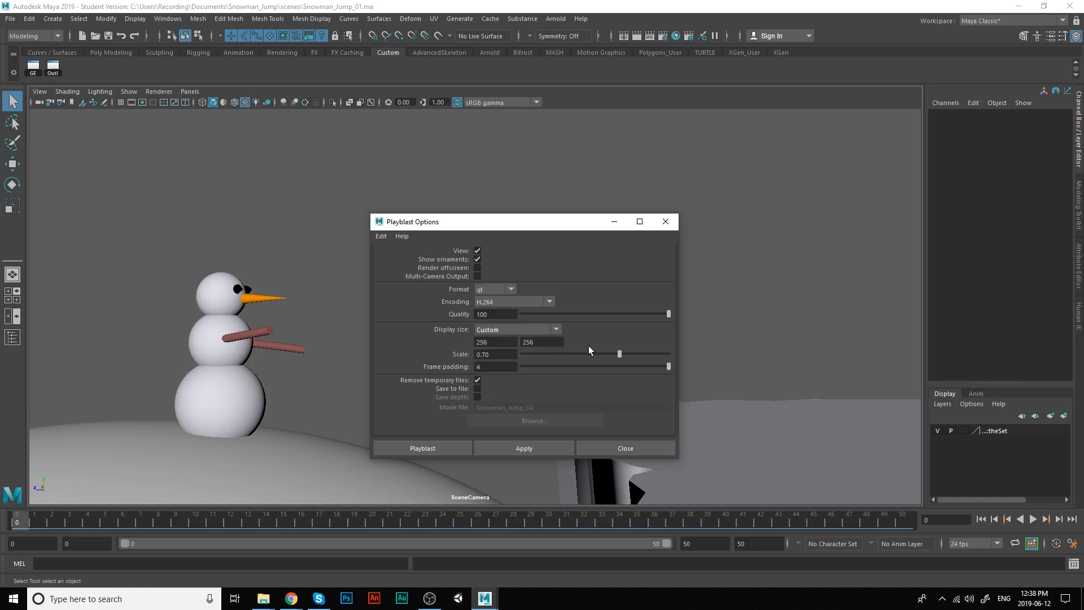
mouse_move(600, 340)
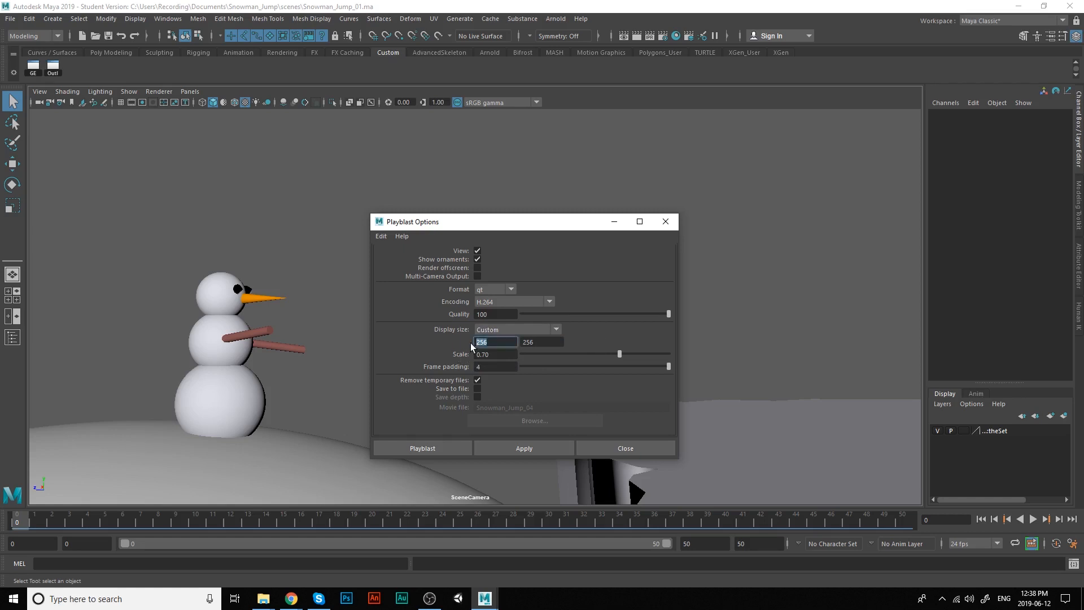
text(720)
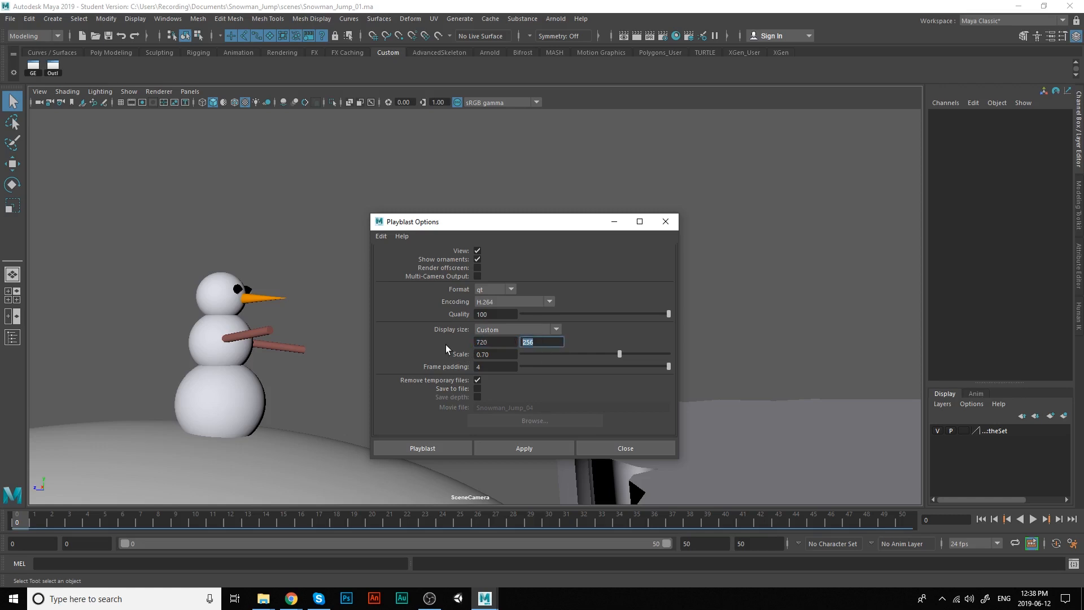
text(405)
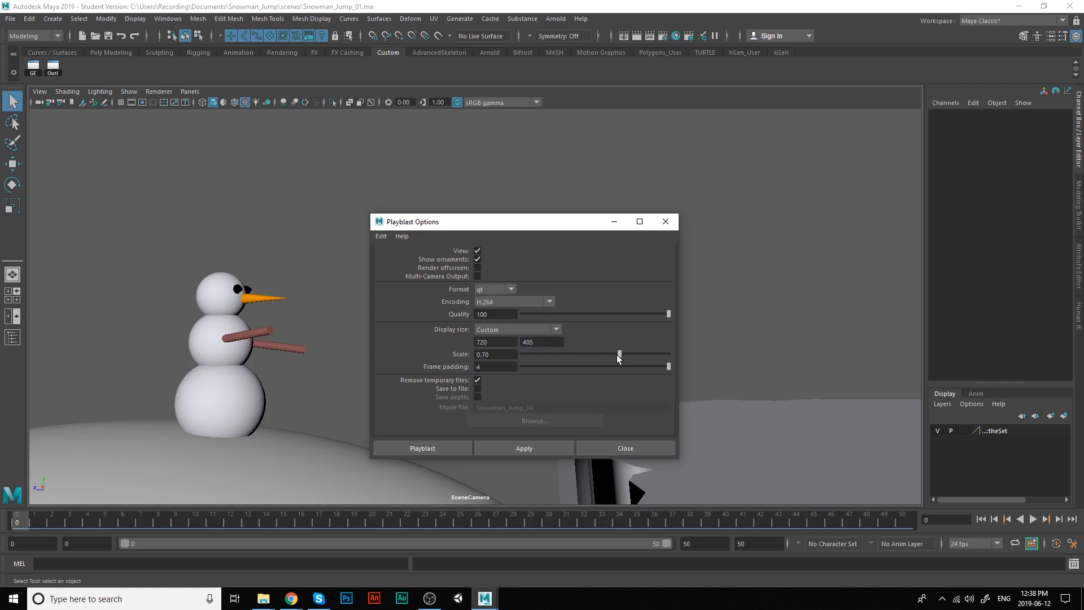
drag(619, 354, 668, 354)
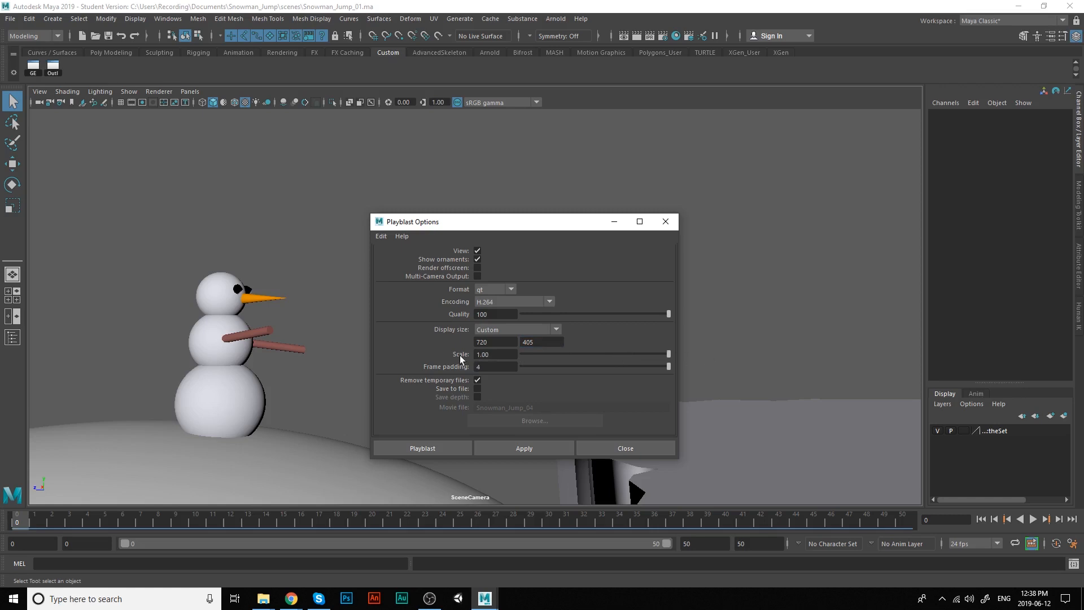
mouse_move(545, 370)
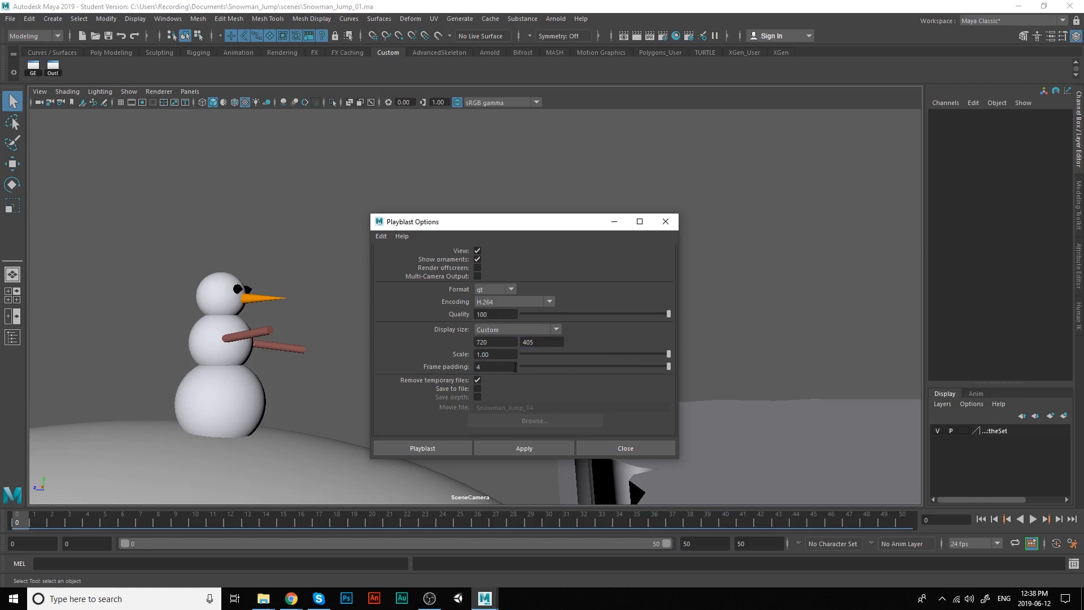
mouse_move(518, 406)
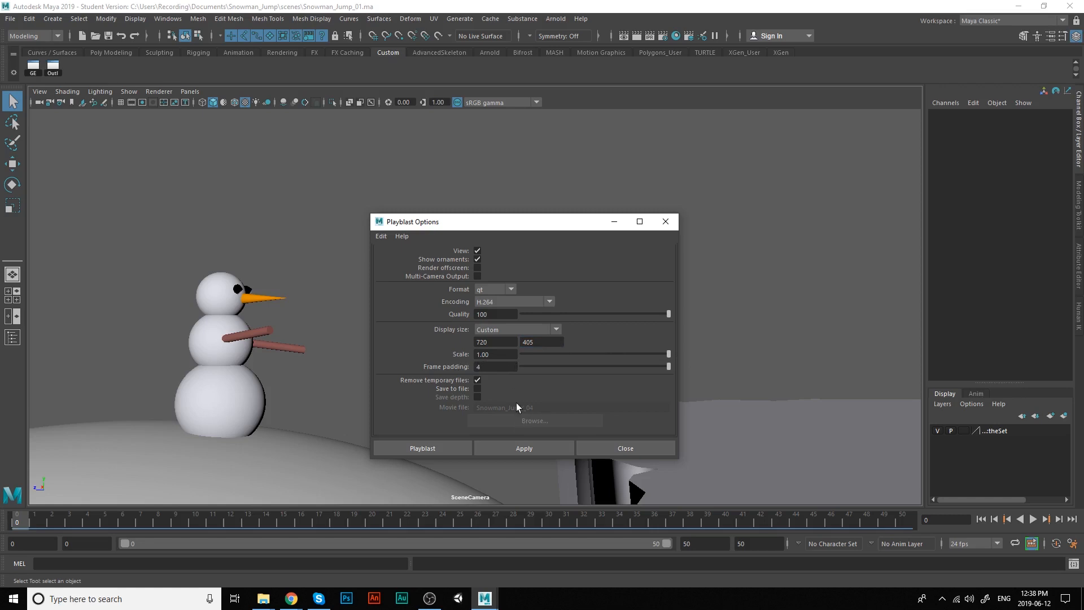
mouse_move(512, 388)
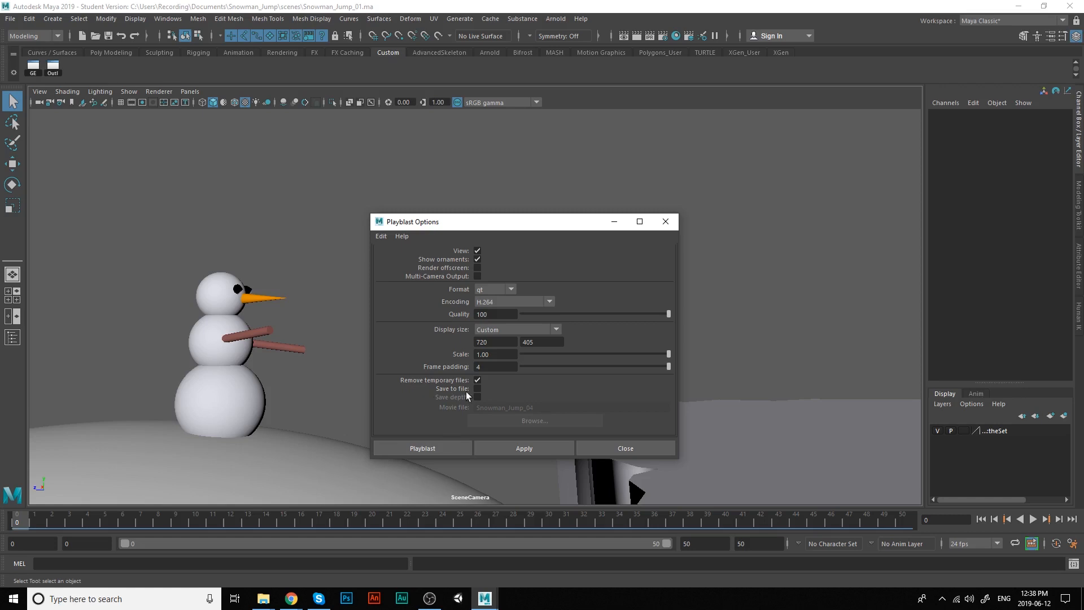
Enable Save to file for the playblast and browse for the movie's save location.
click(478, 389)
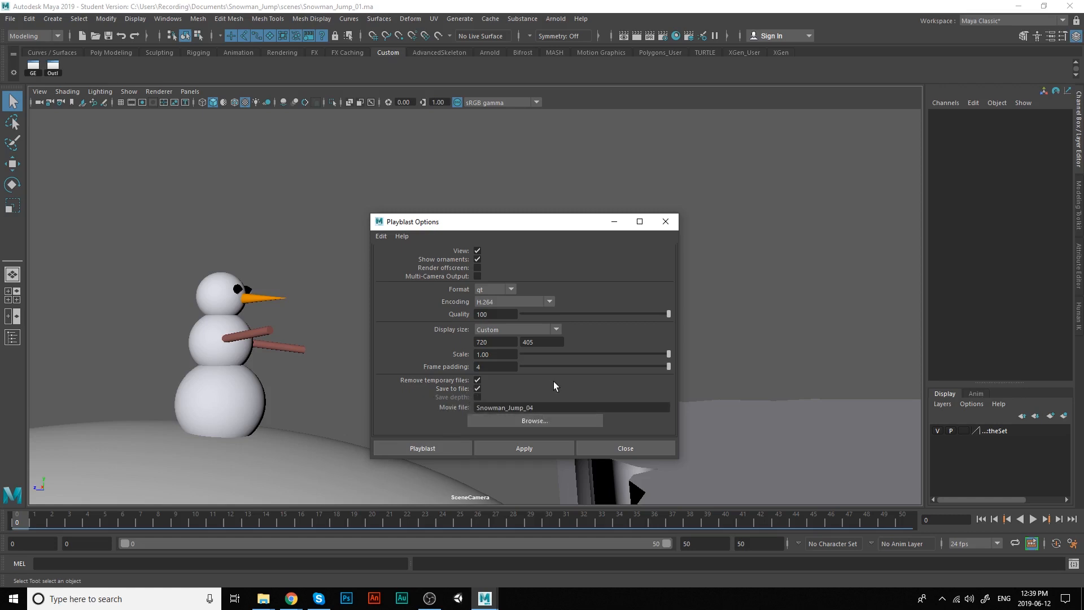
mouse_move(510, 427)
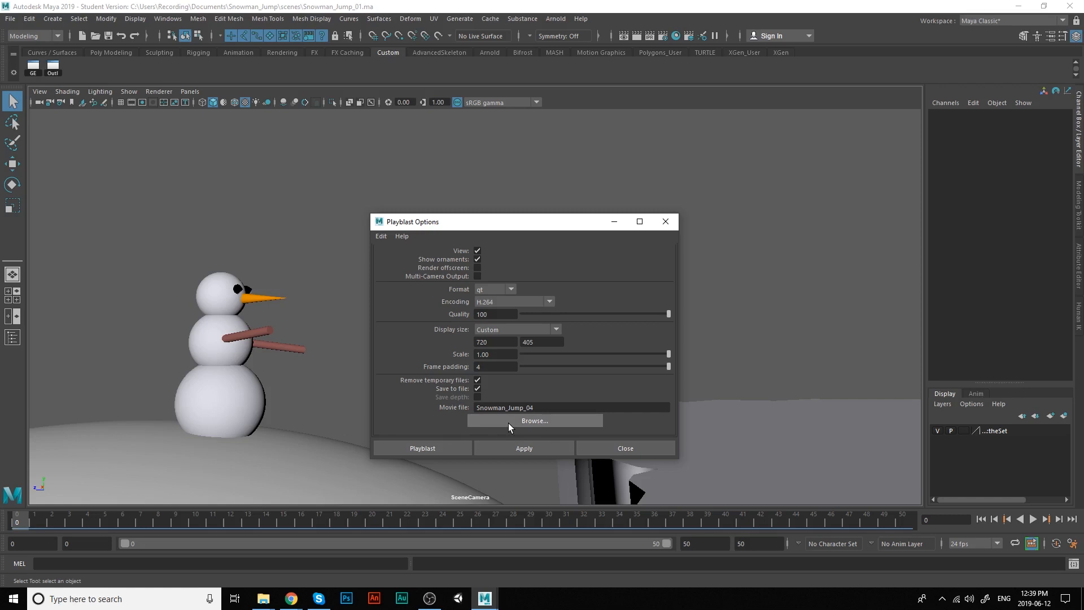
click(535, 420)
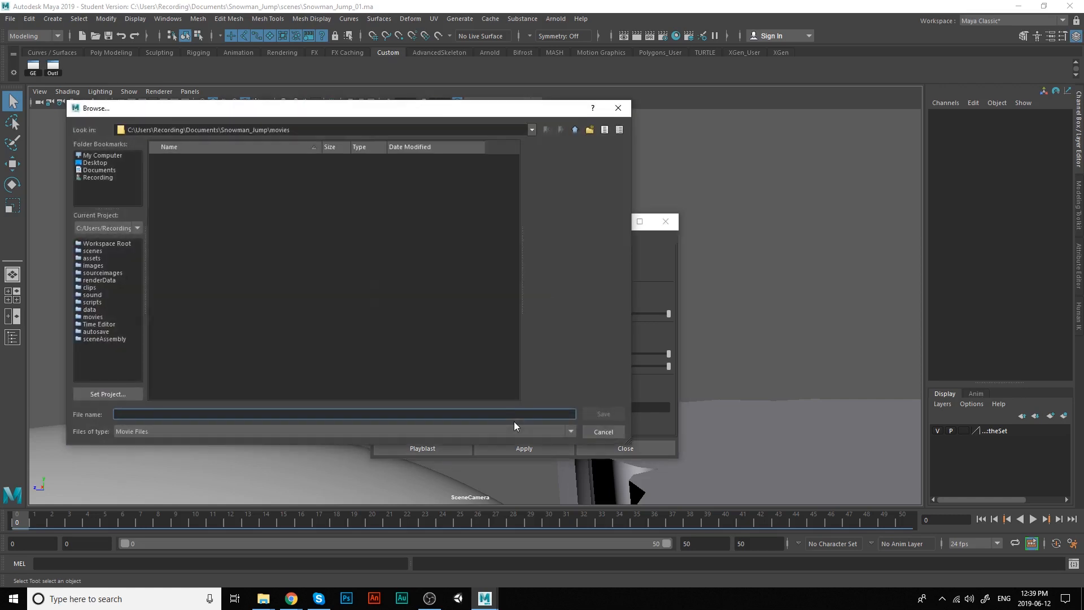
mouse_move(245, 165)
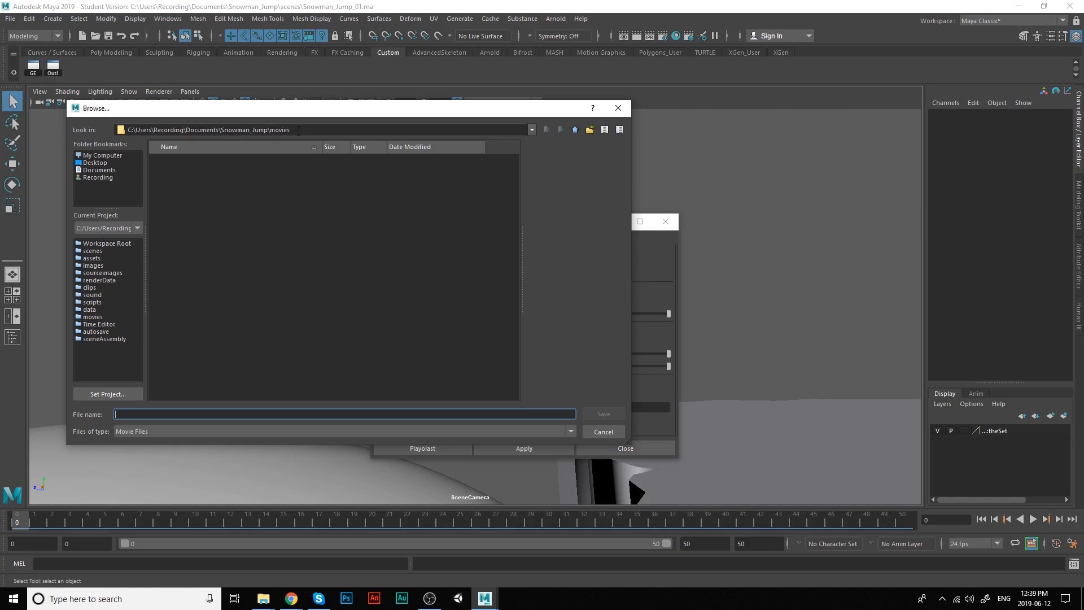
Name the playblast movie Snowman_Jump_01 in the project's movies folder.
click(140, 414)
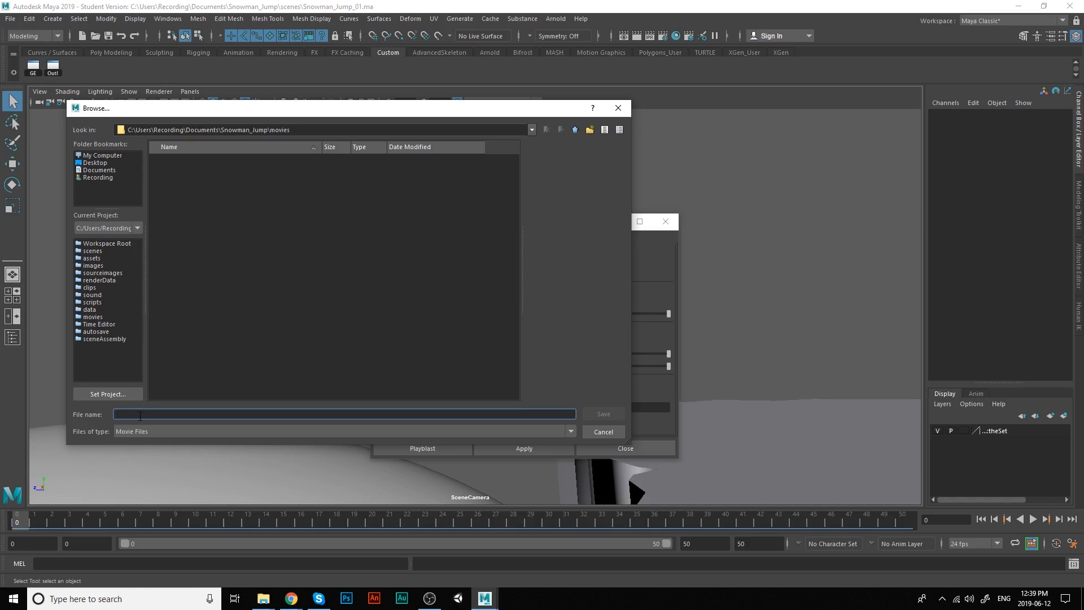
text(Sno)
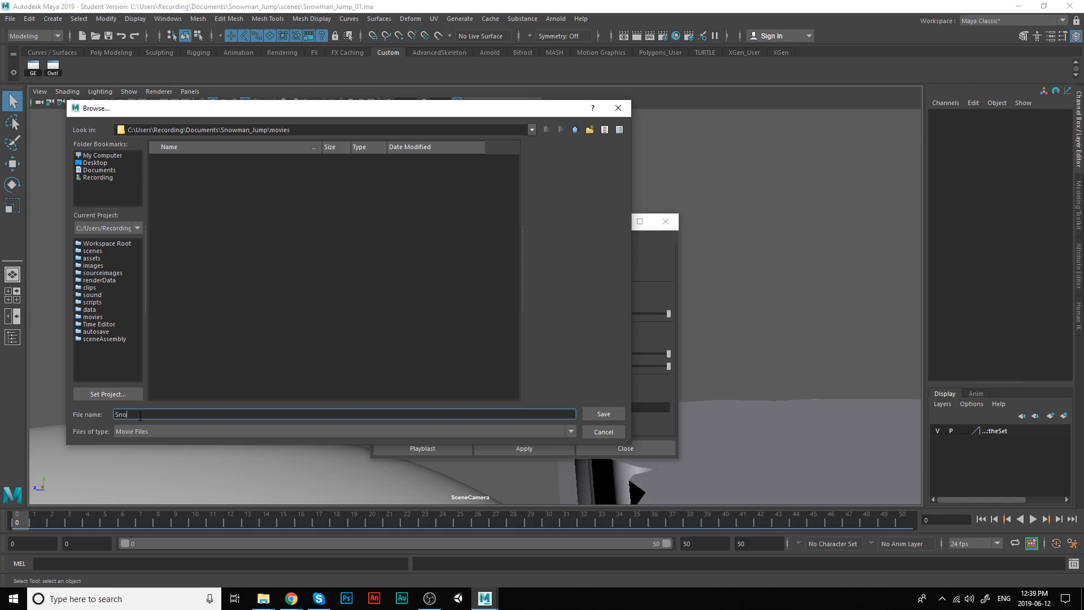
text(wman_Jump_0)
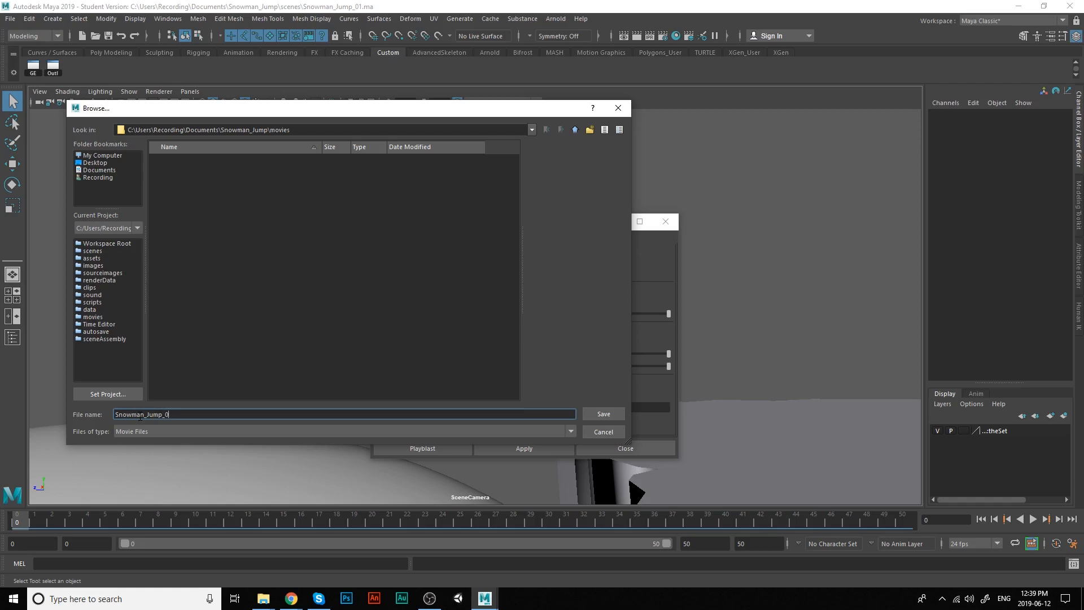
text(1)
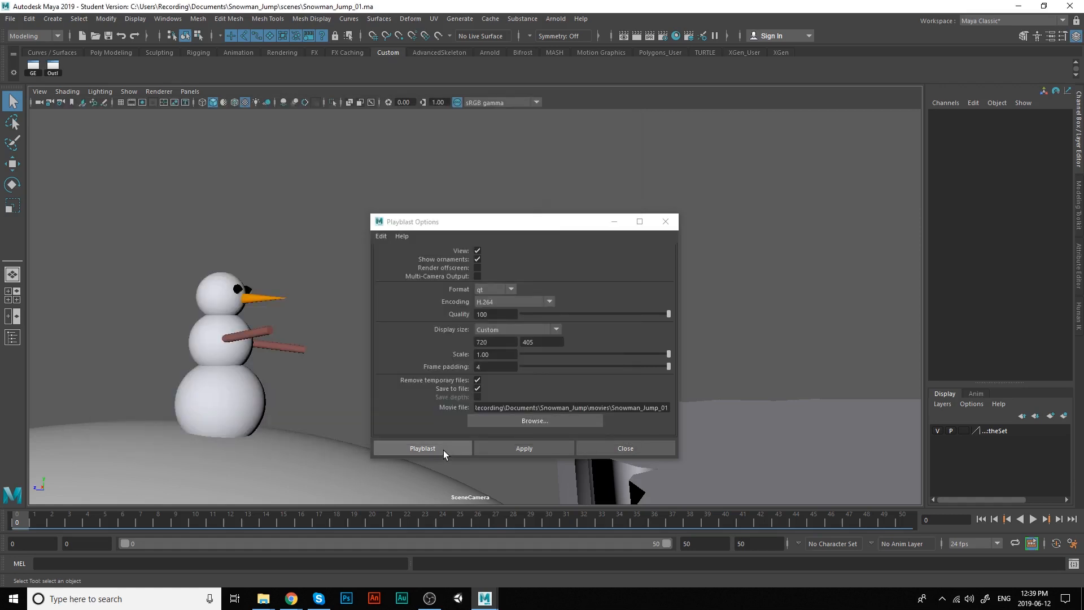
Render the playblast to Snowman_Jump_01.mov and close the preview window.
click(422, 448)
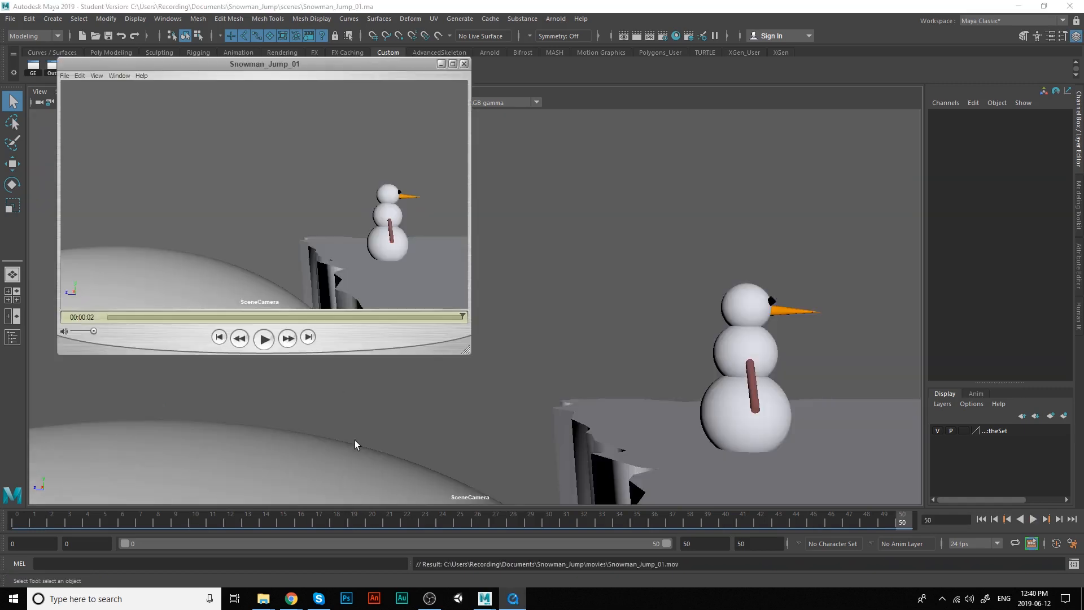
mouse_move(367, 319)
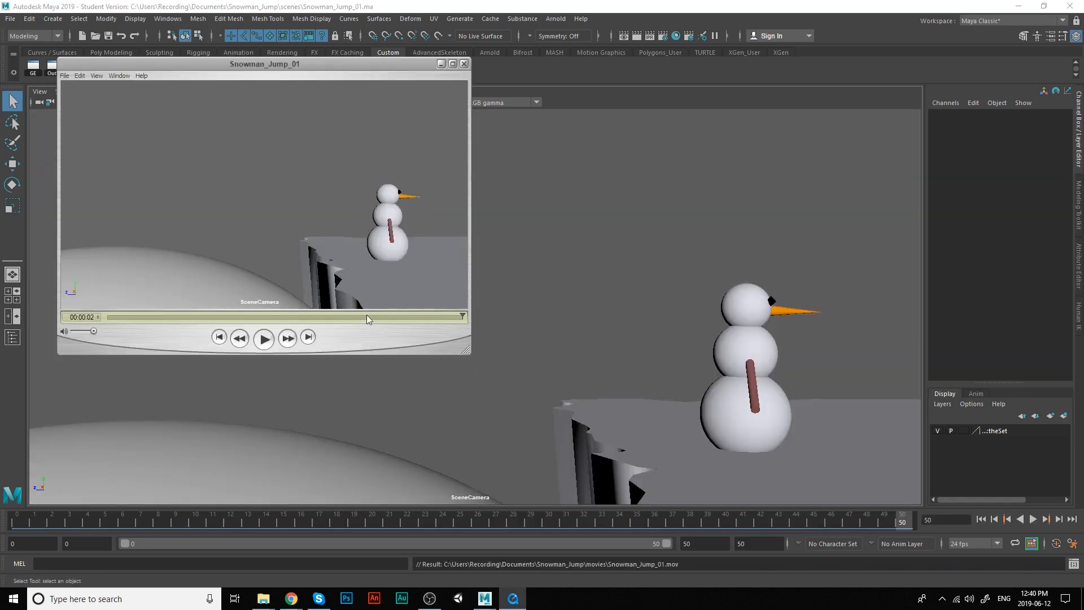
mouse_move(352, 341)
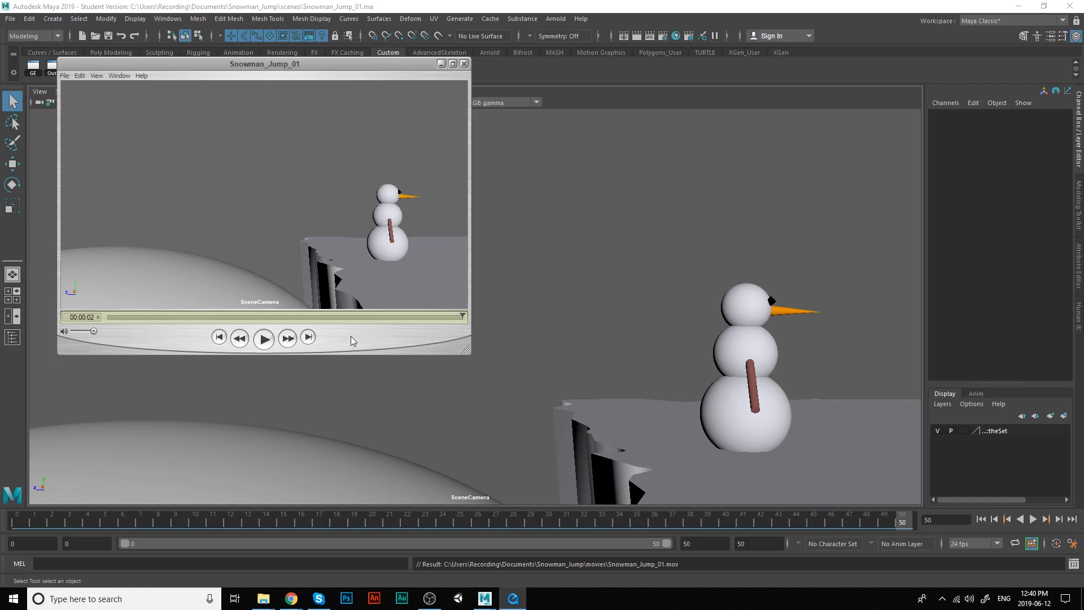
click(464, 63)
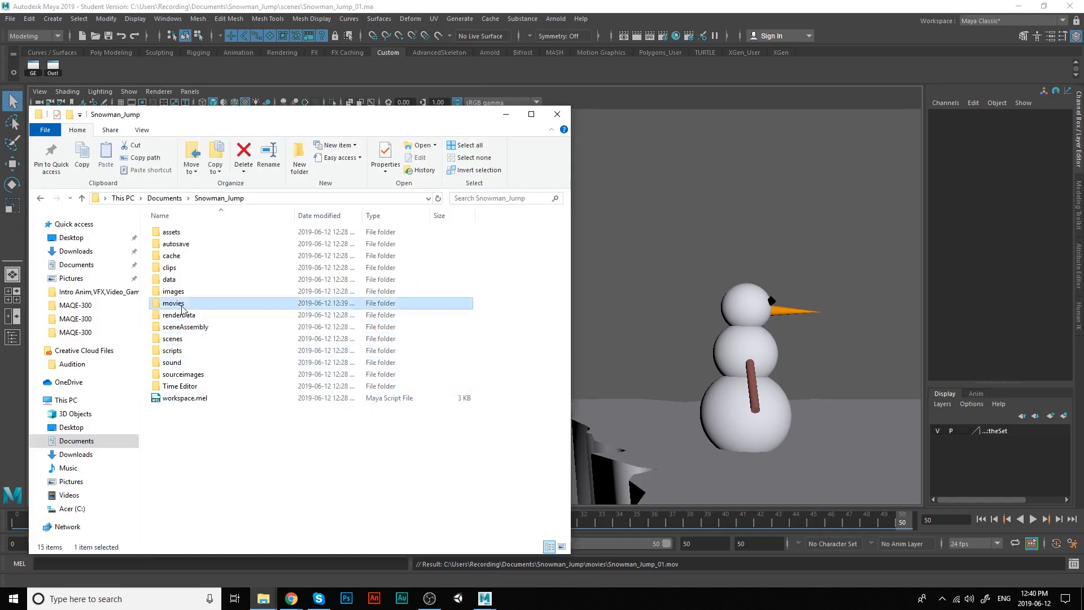
Open the movies folder and play Snowman_Jump_01.mov in VLC media player.
double_click(173, 302)
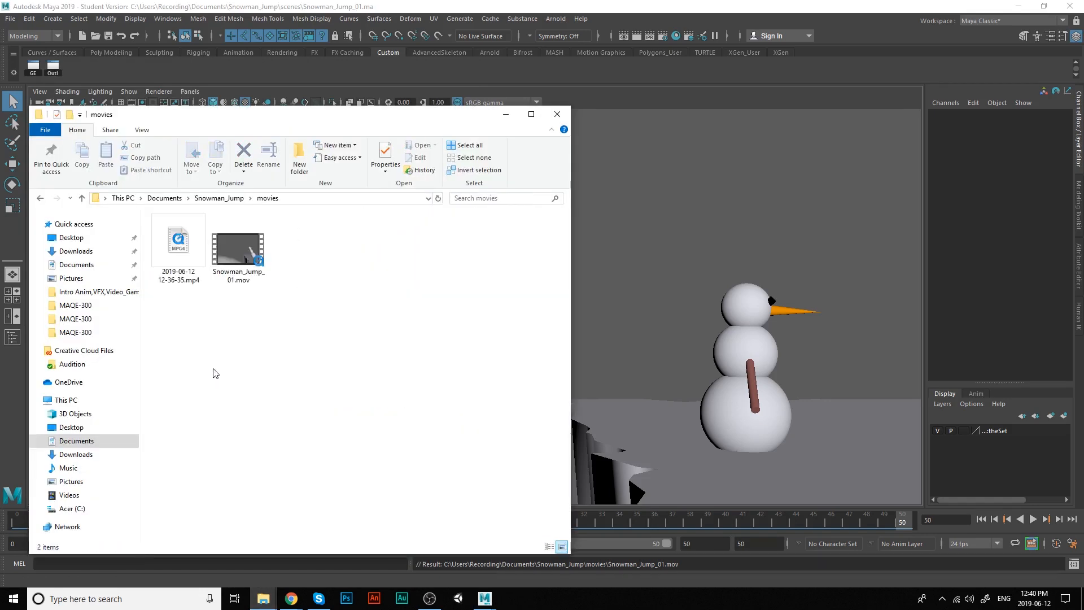
right_click(238, 243)
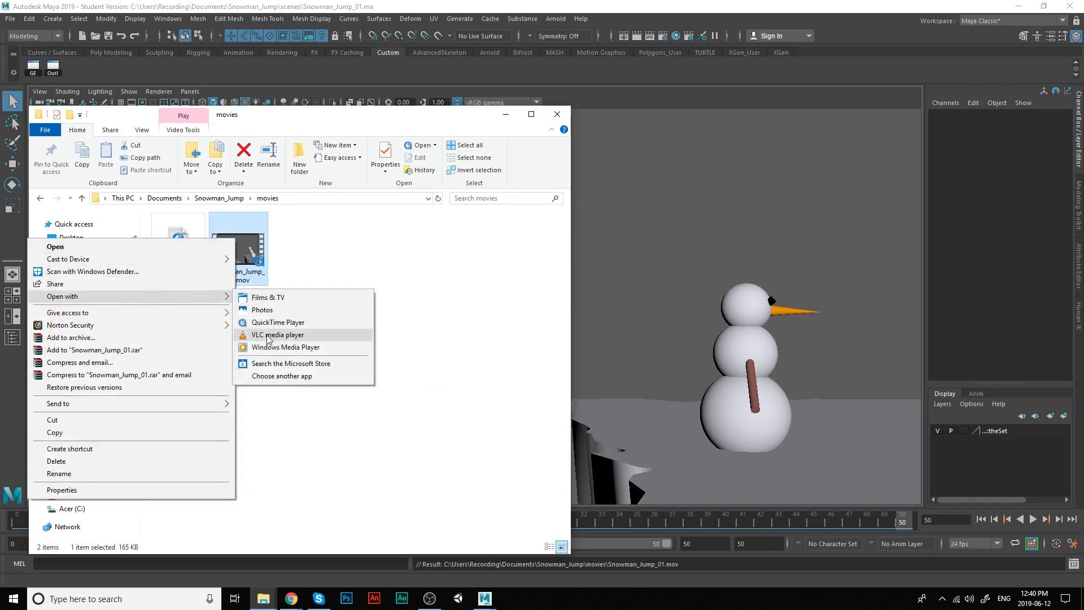
click(279, 334)
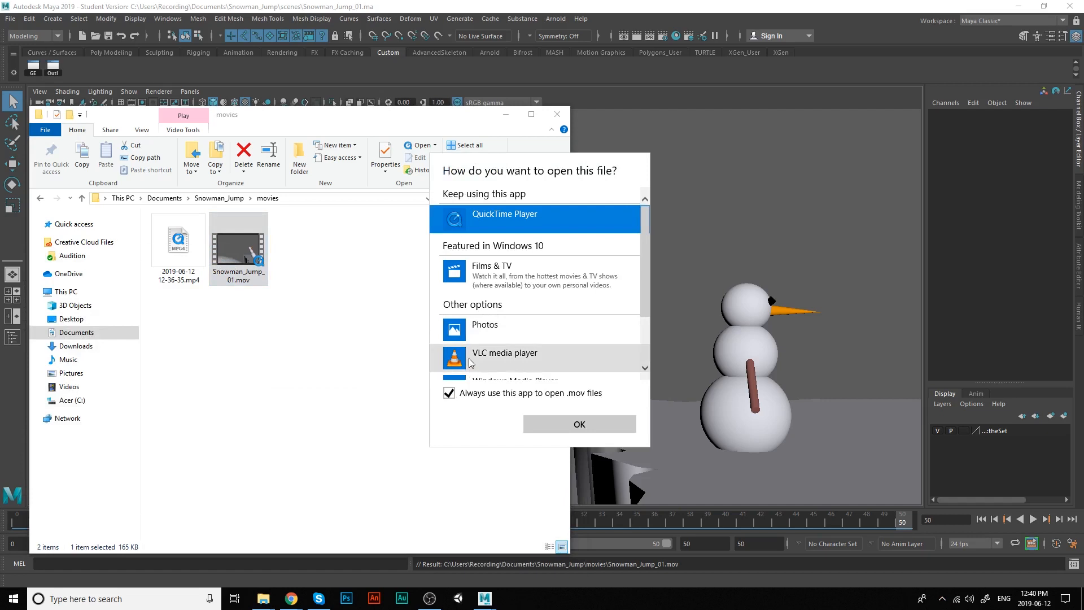
click(580, 424)
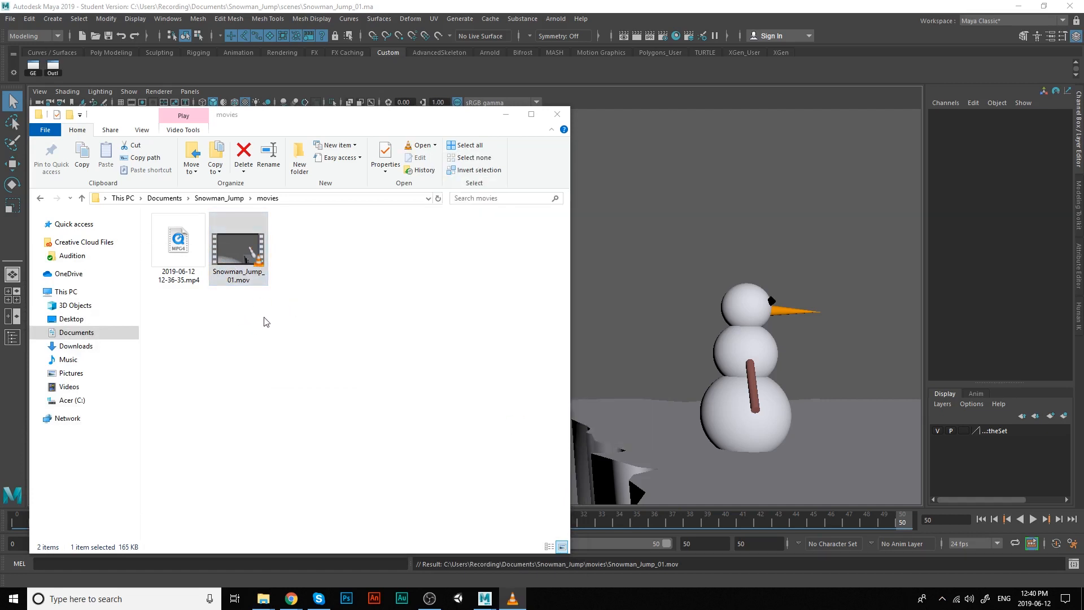
click(232, 247)
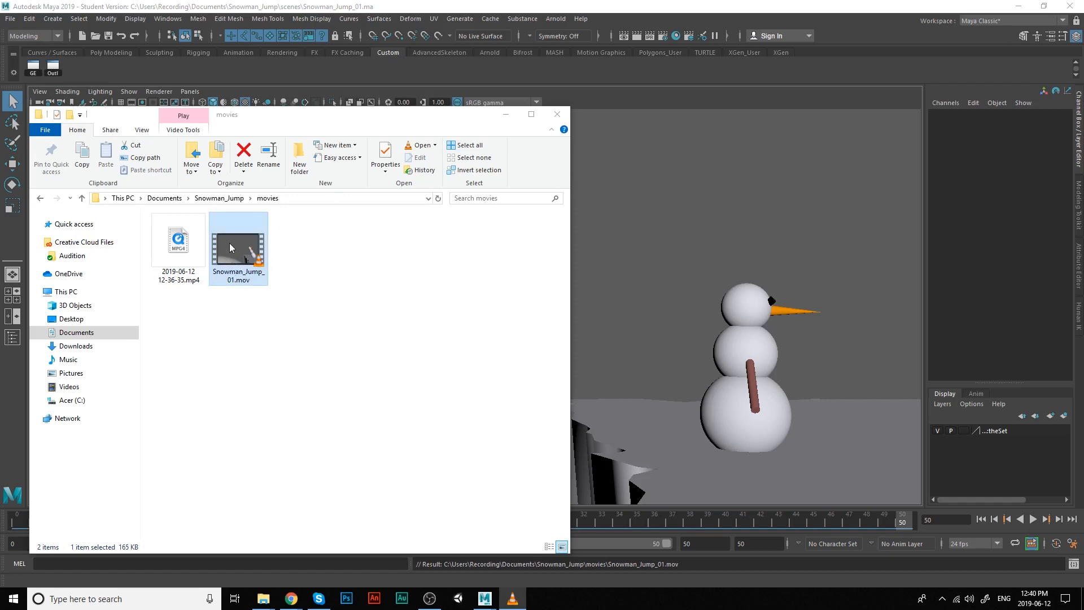
Make QuickTime Player the always-used app for Snowman_Jump_01.mov and open it there.
right_click(232, 248)
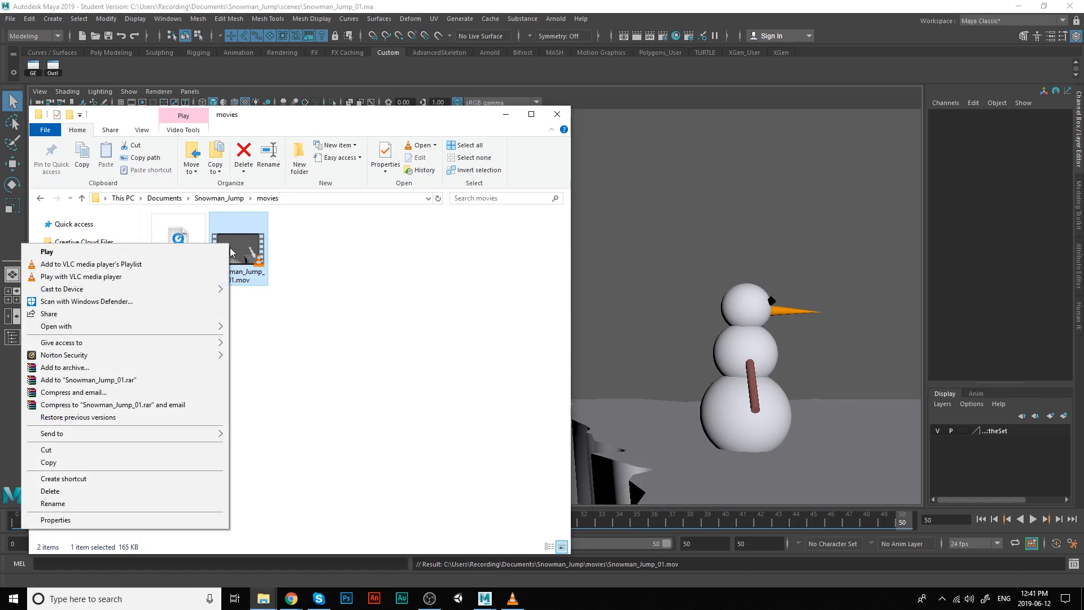
click(56, 325)
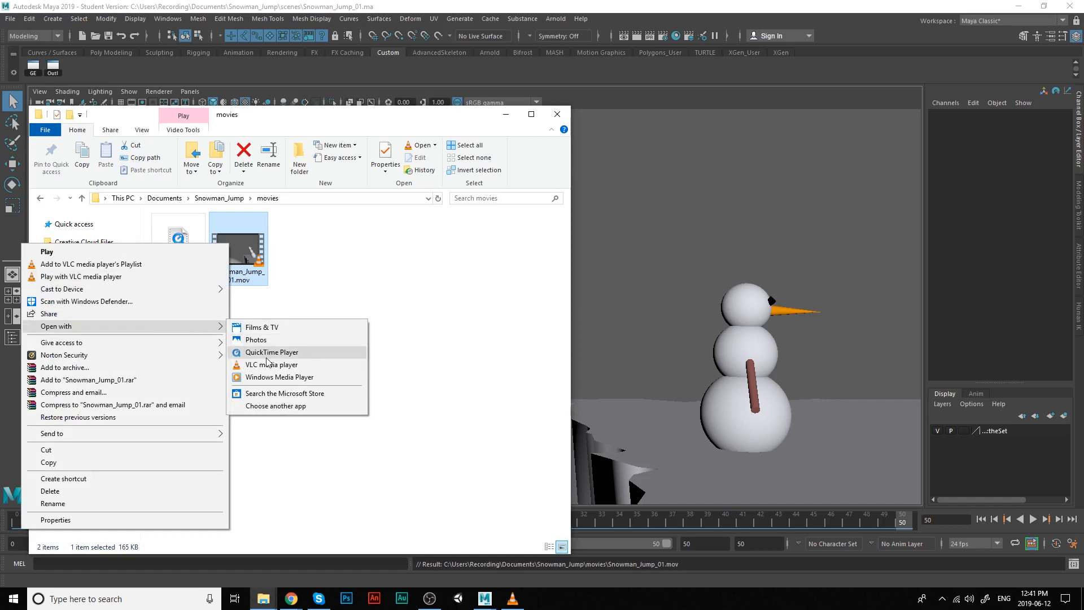
mouse_move(292, 358)
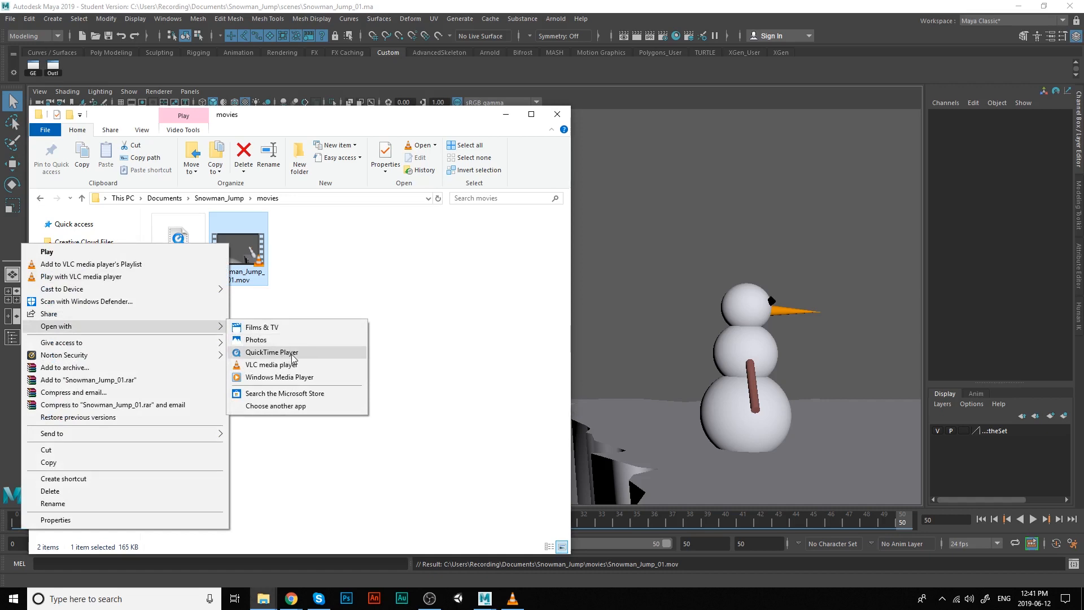
mouse_move(276, 412)
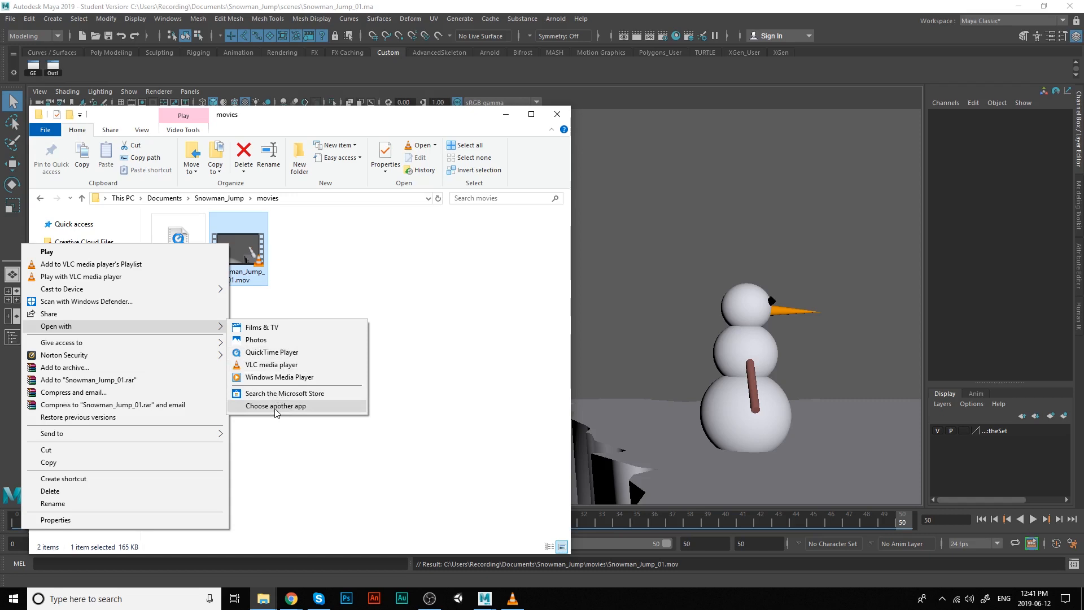
click(275, 405)
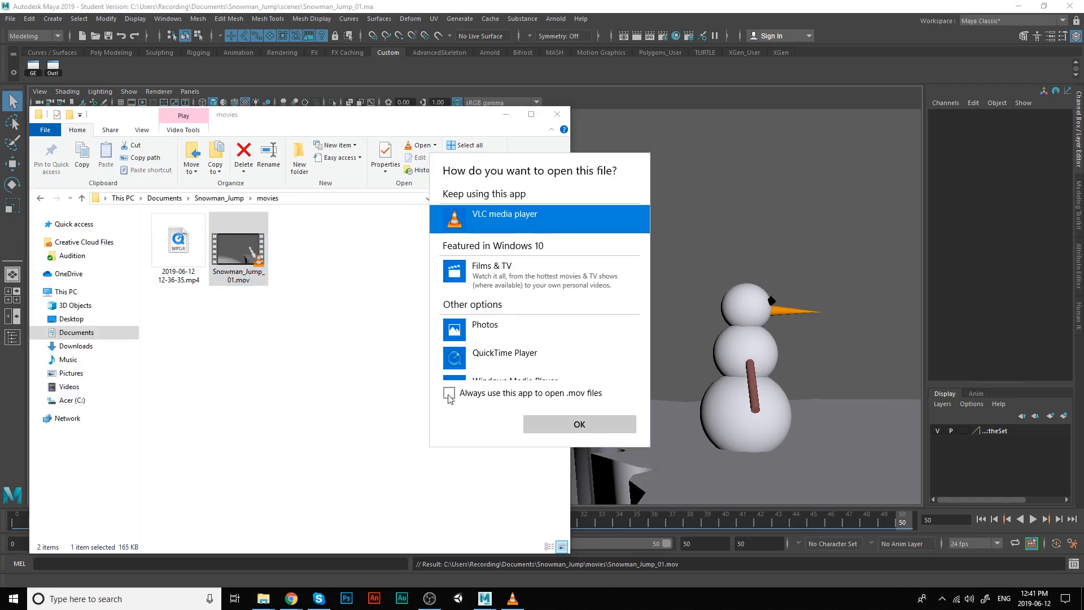
click(449, 393)
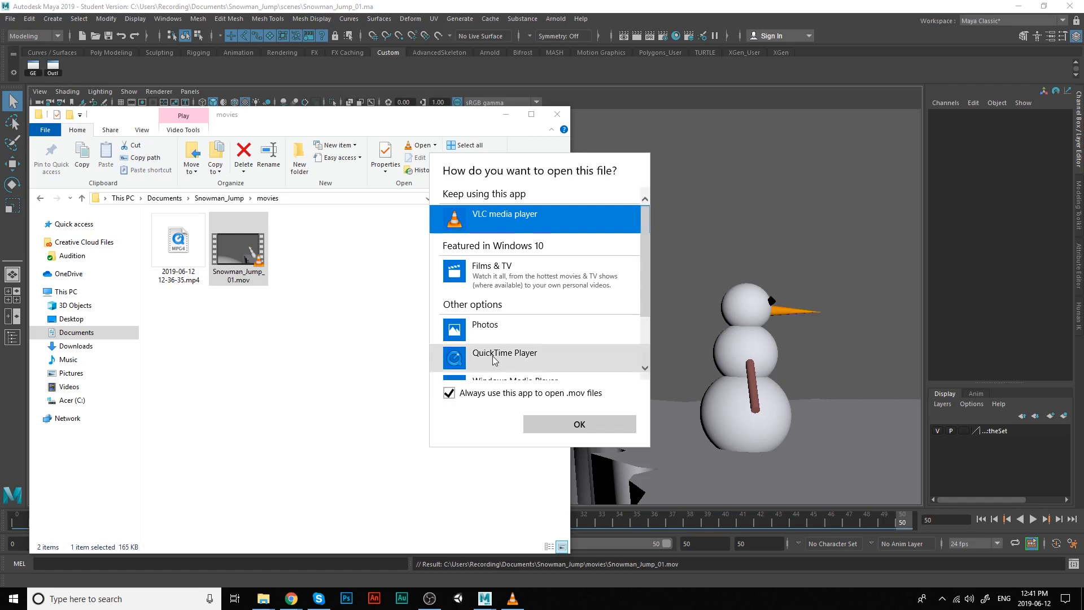
click(505, 357)
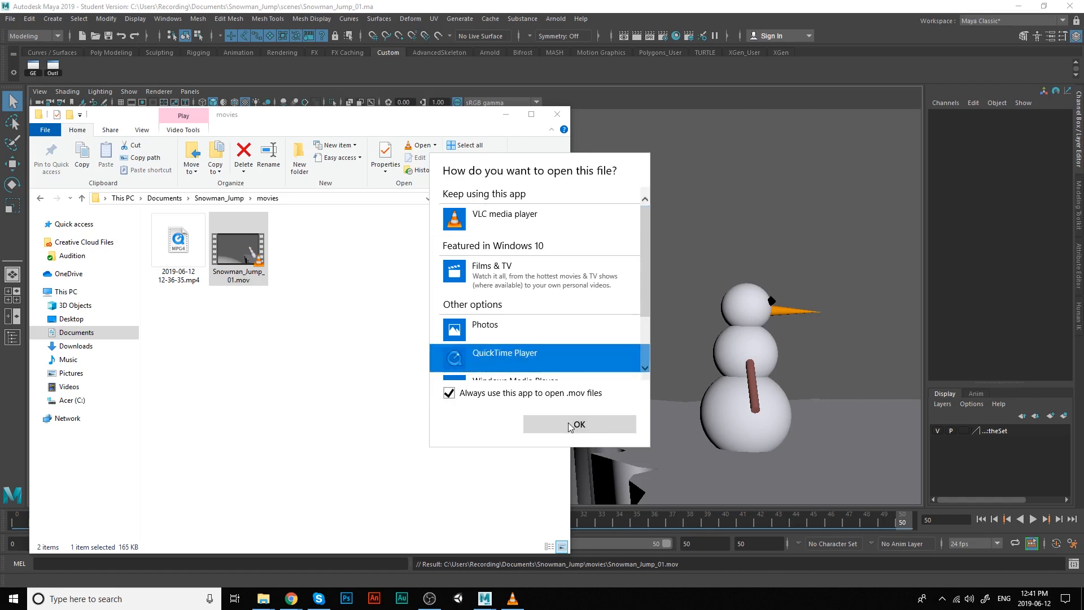
click(580, 424)
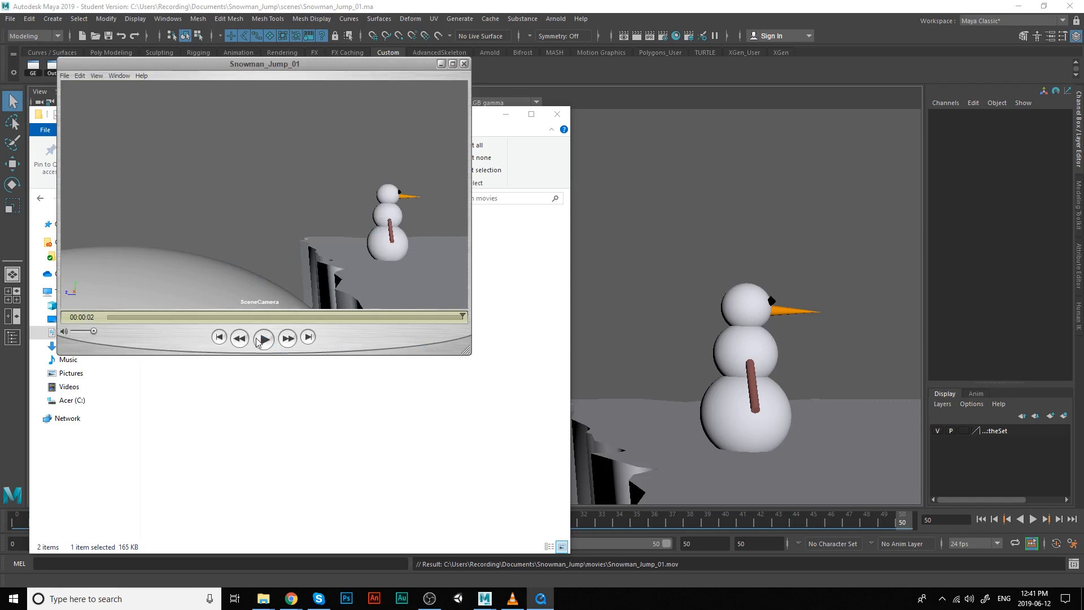
Play and pause the Snowman_Jump_01 clip twice, stopping partway through the jump.
click(264, 338)
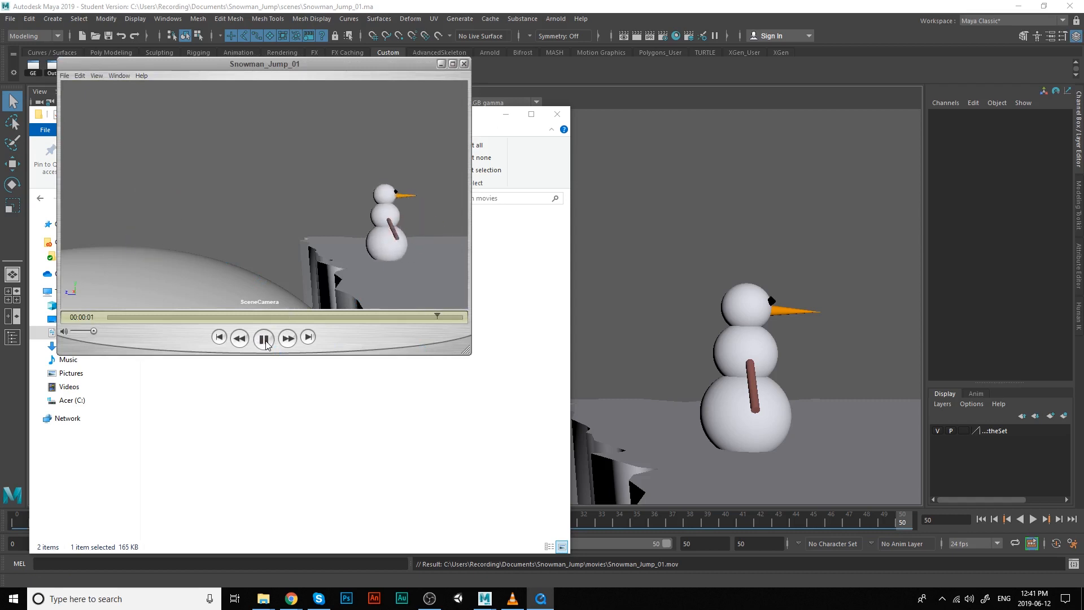
click(264, 338)
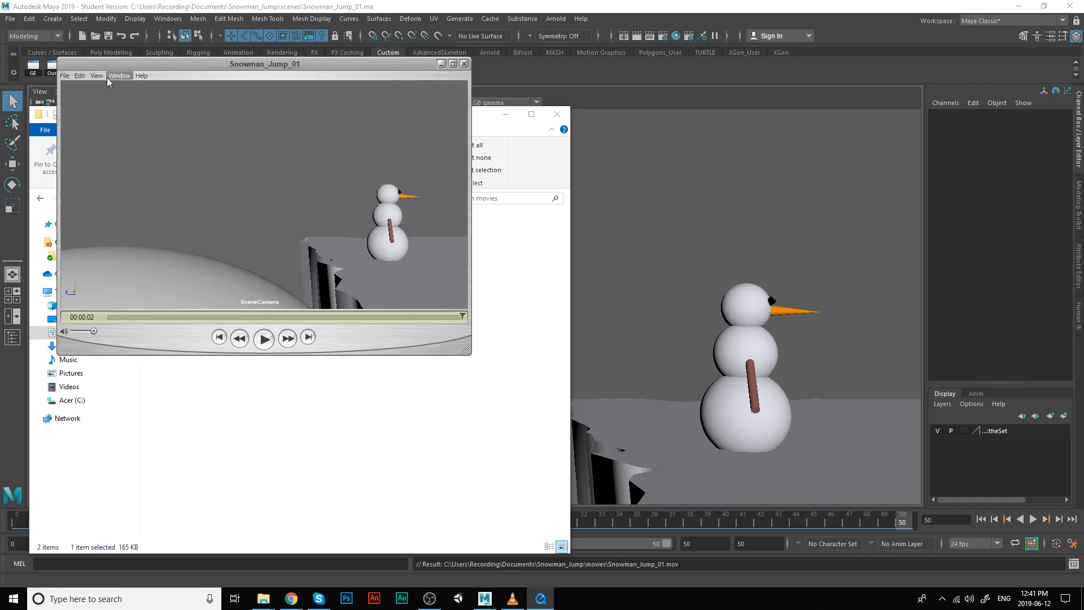
click(96, 75)
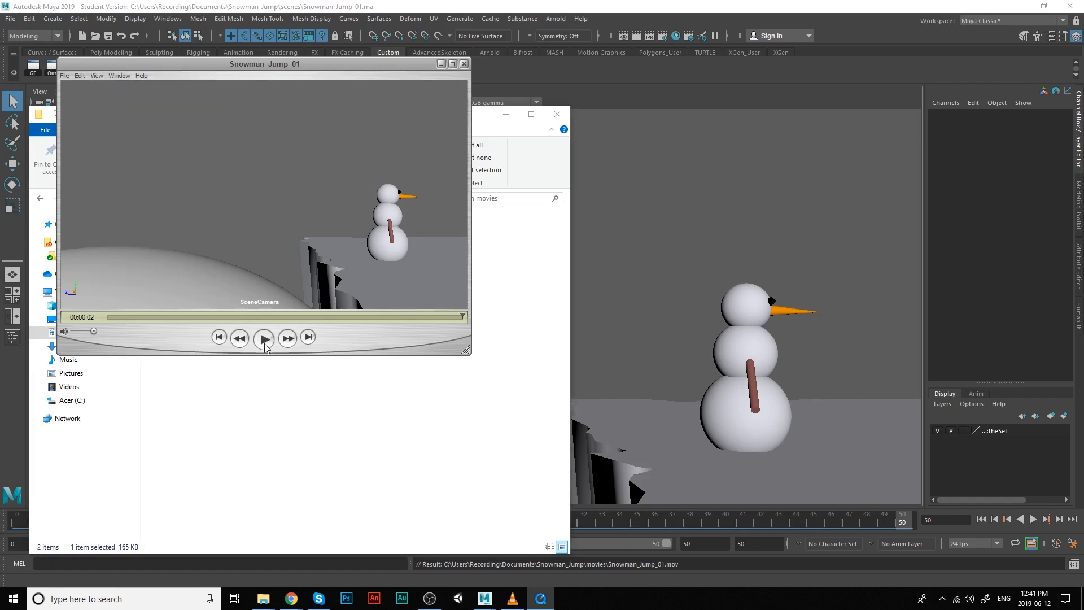
click(263, 338)
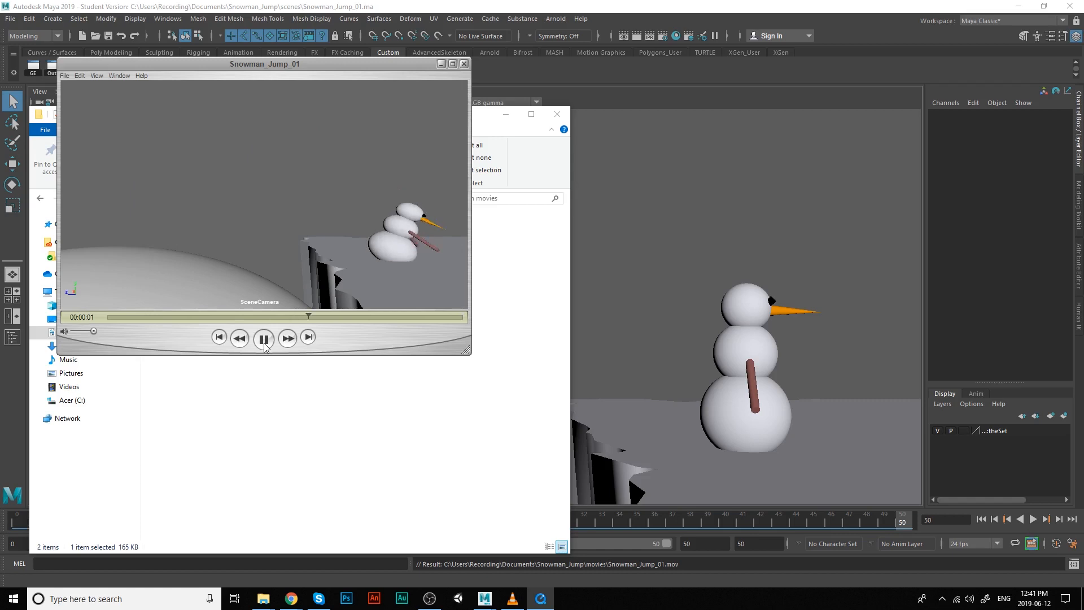
click(264, 338)
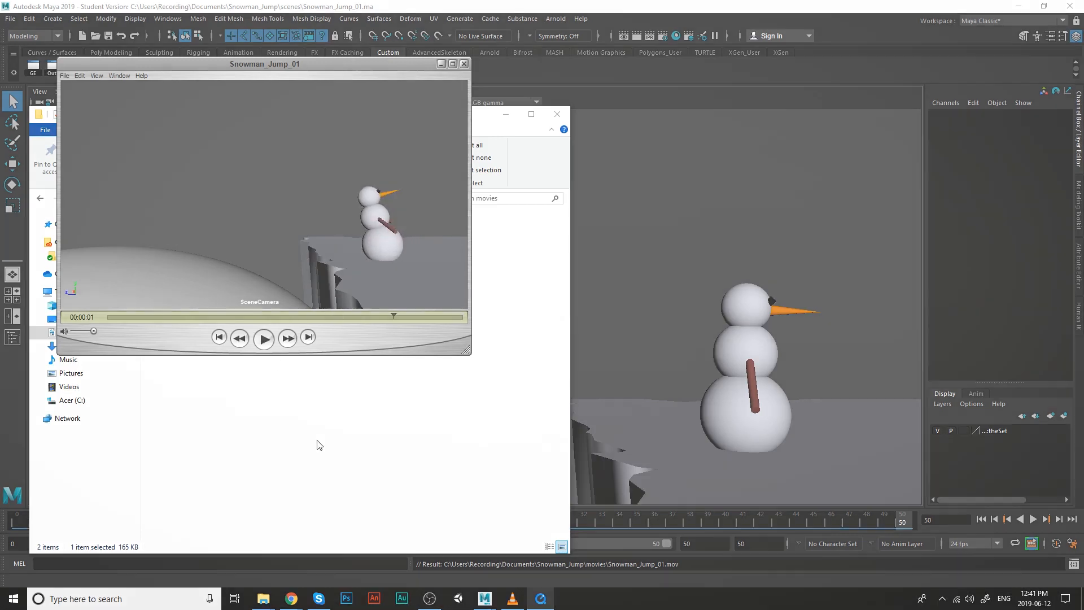